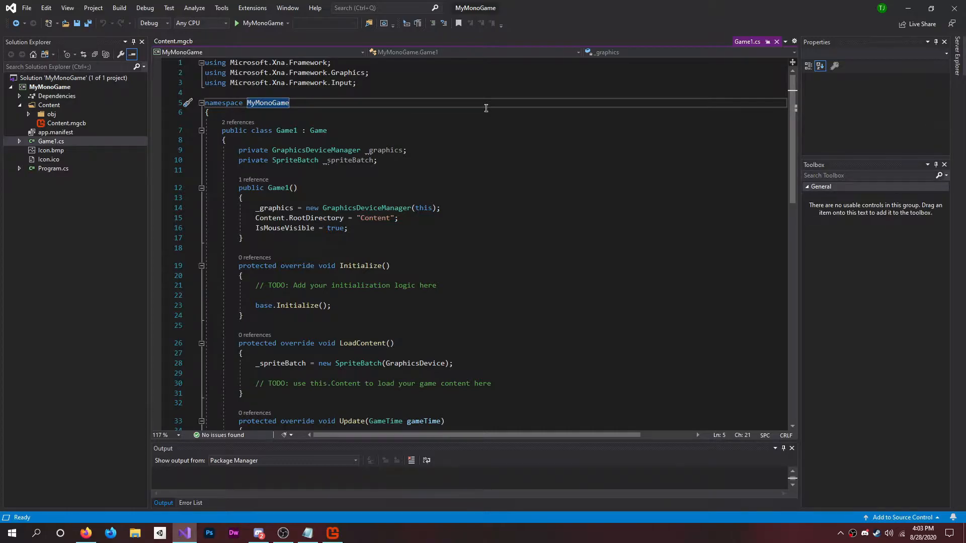
mouse_move(442, 241)
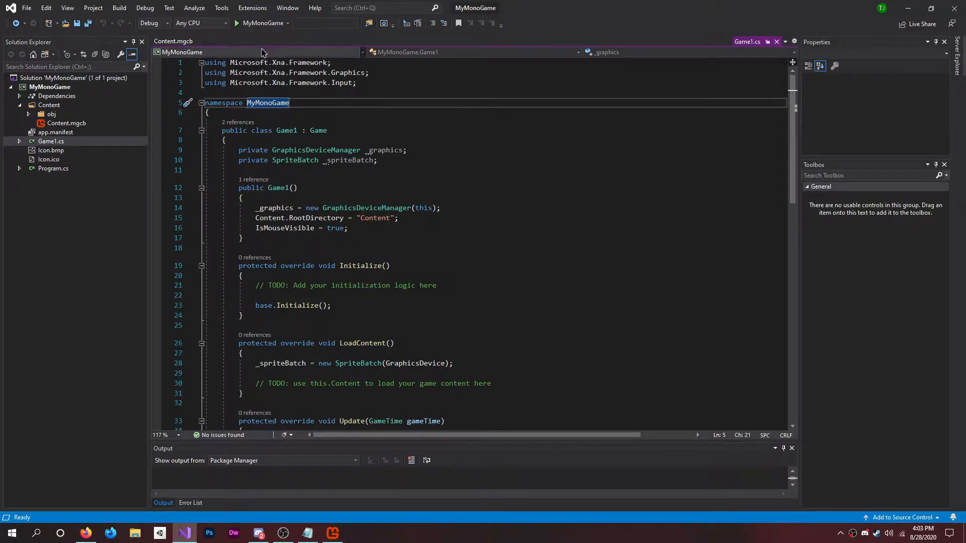
- Build and launch the game, then close the running game window
left_click(236, 23)
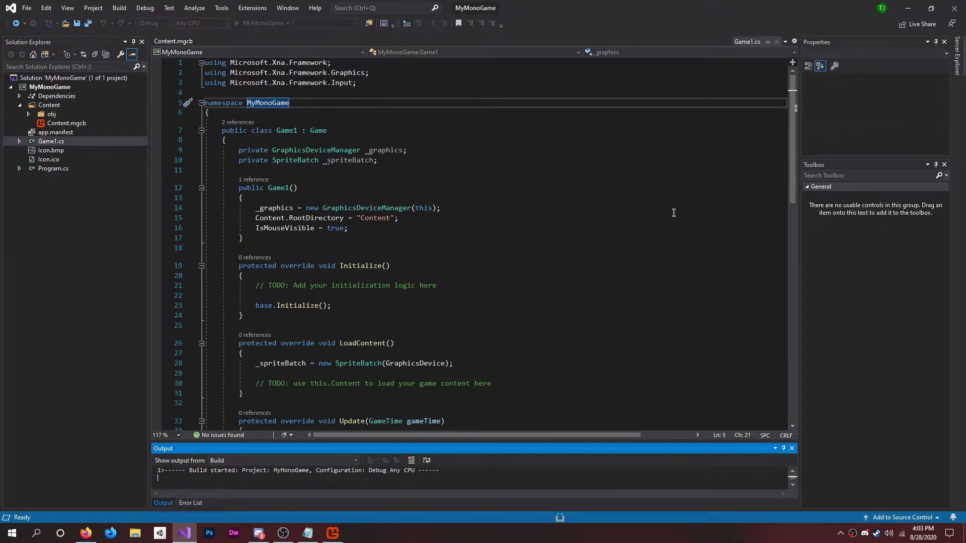
left_click(238, 23)
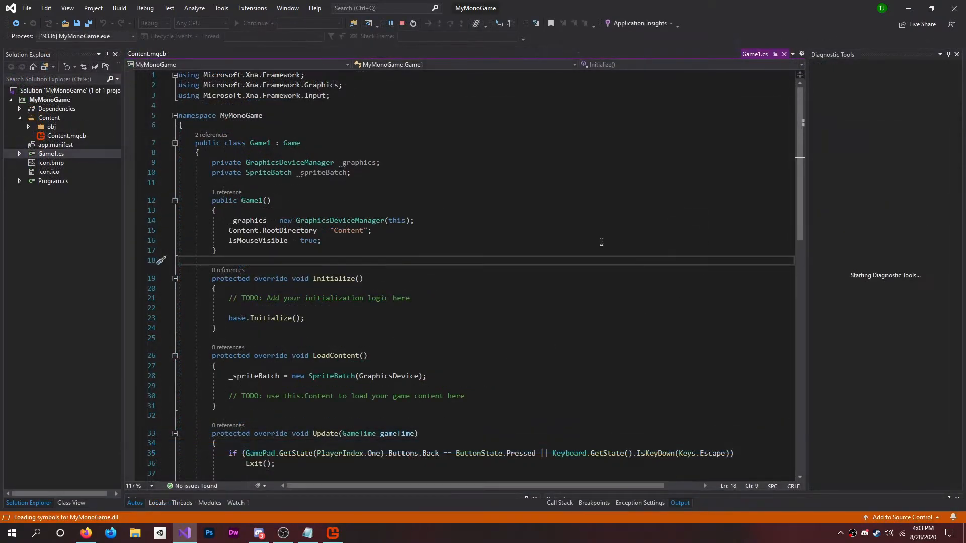
left_click(251, 23)
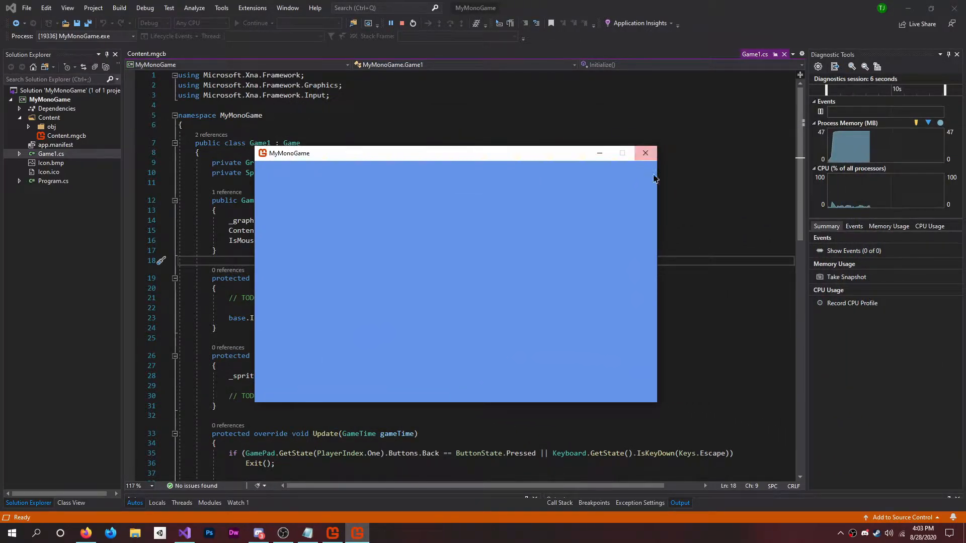
mouse_move(257, 406)
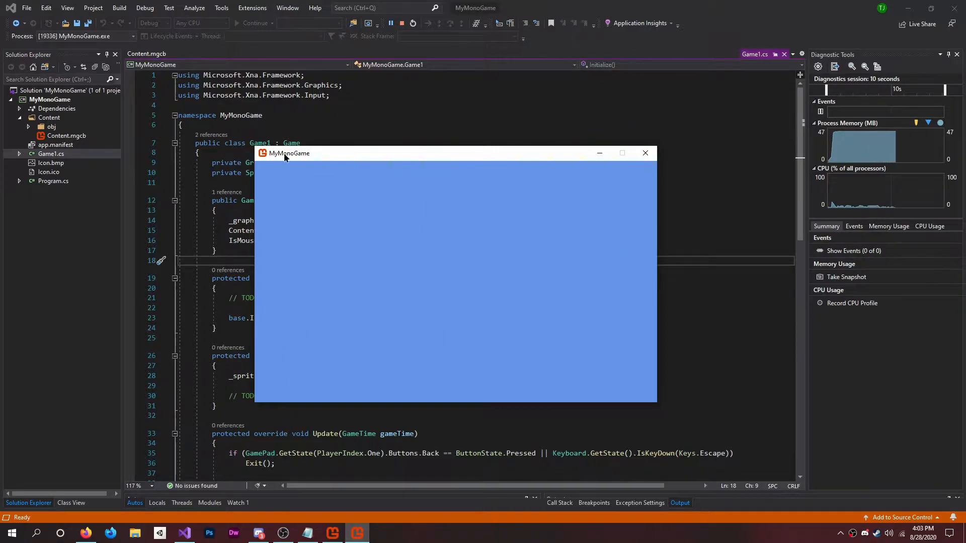
left_click(645, 153)
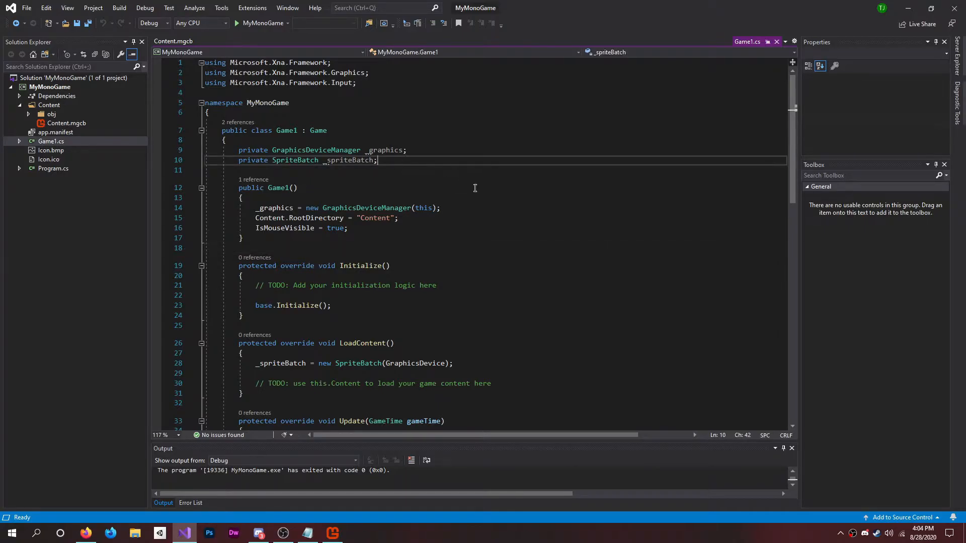
- Declare 'private Texture2D _texture;' and 'private Vector2 _position;' fields in Game1
type("p")
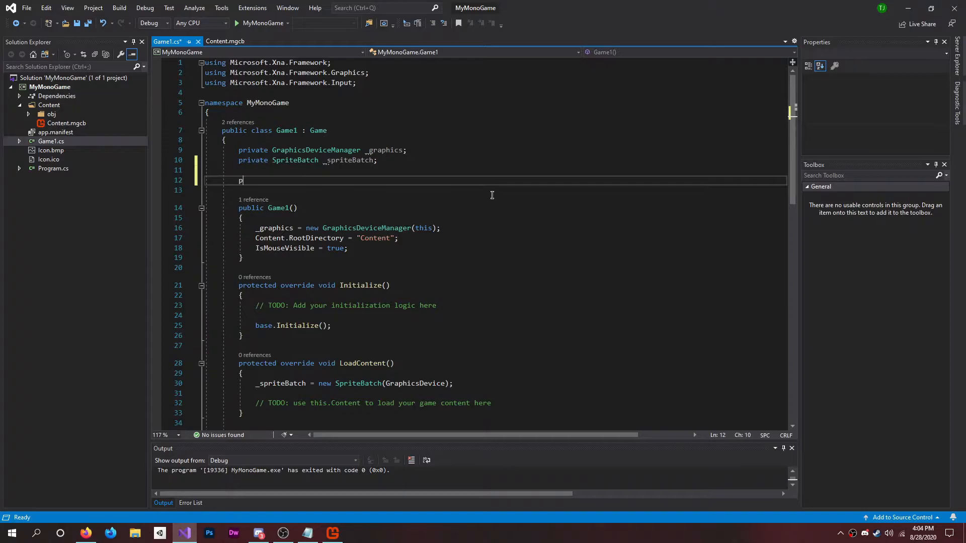
type("rivate")
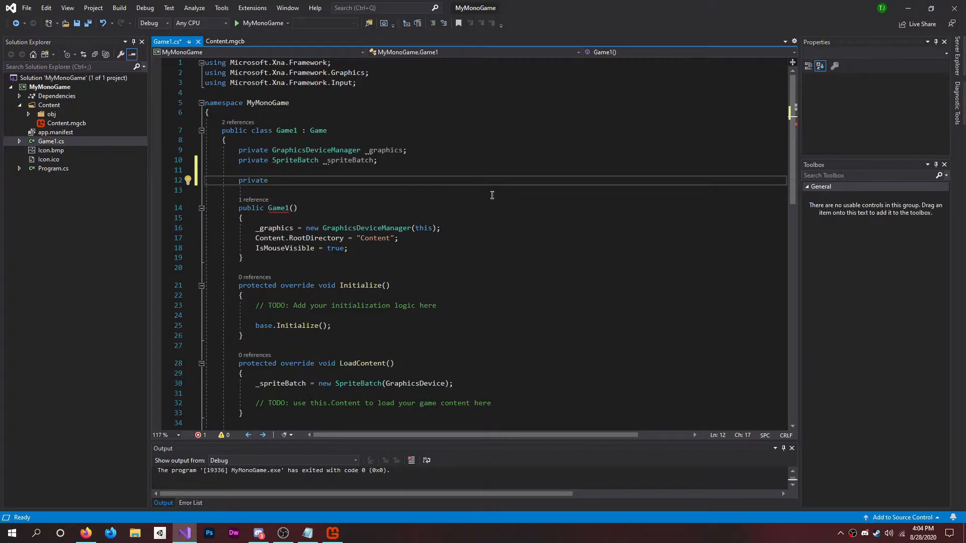
type("Texture2D")
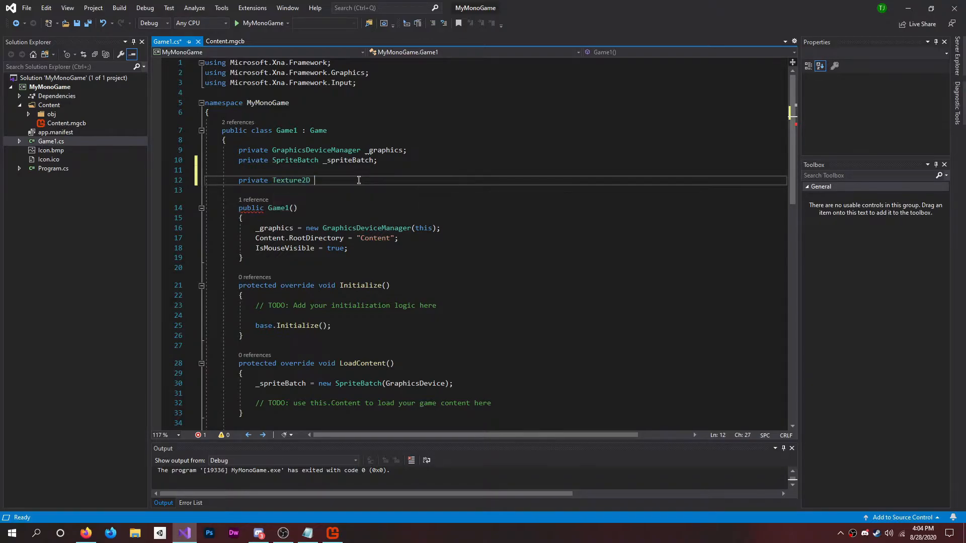
type("_text")
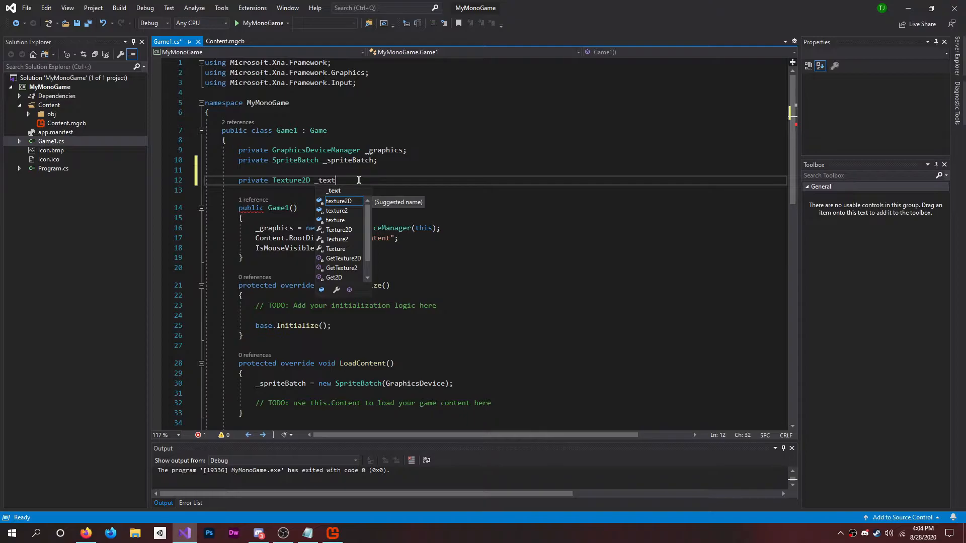
type("ure;")
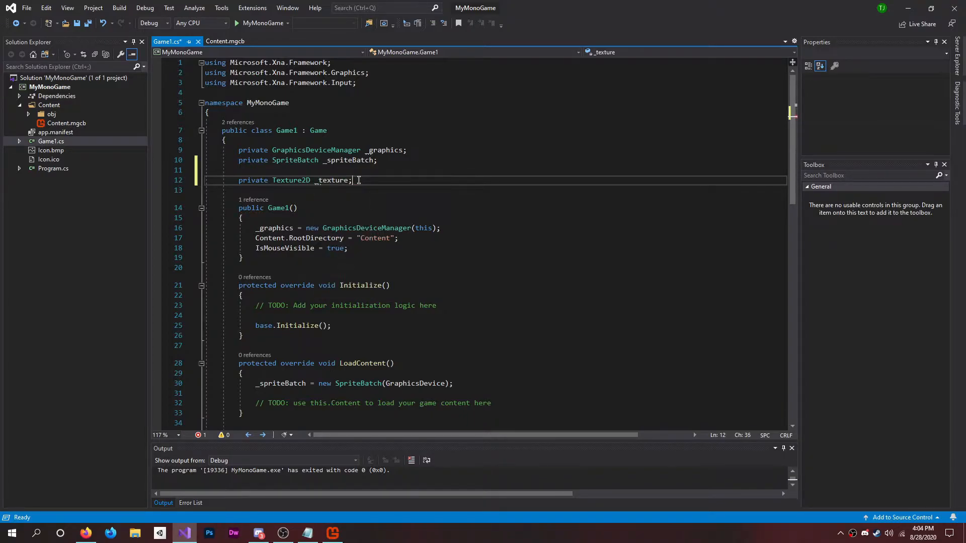
mouse_move(333, 180)
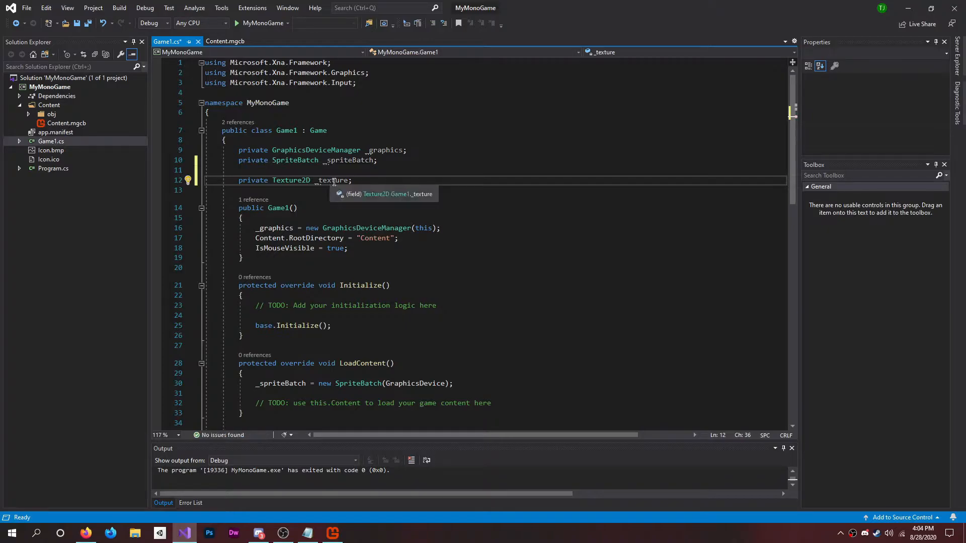
mouse_move(429, 190)
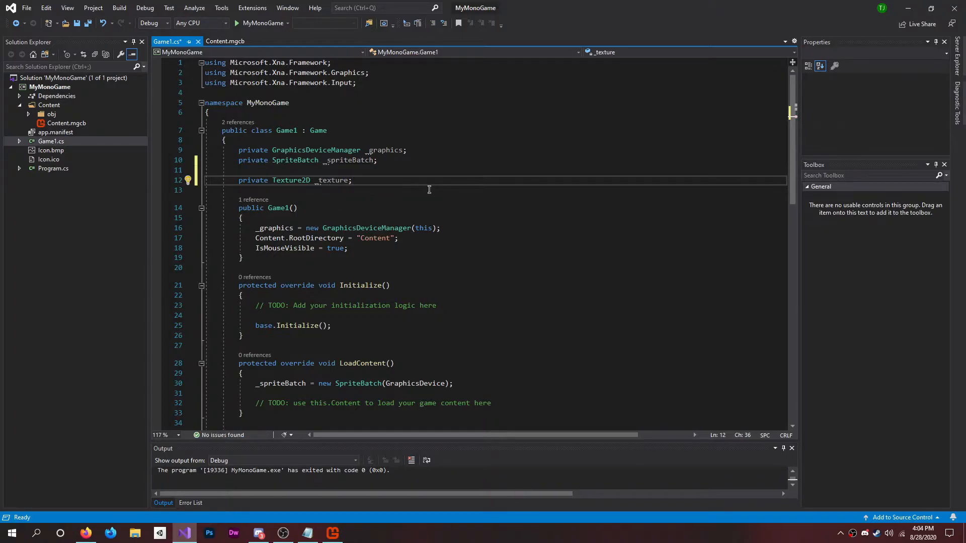
type("private")
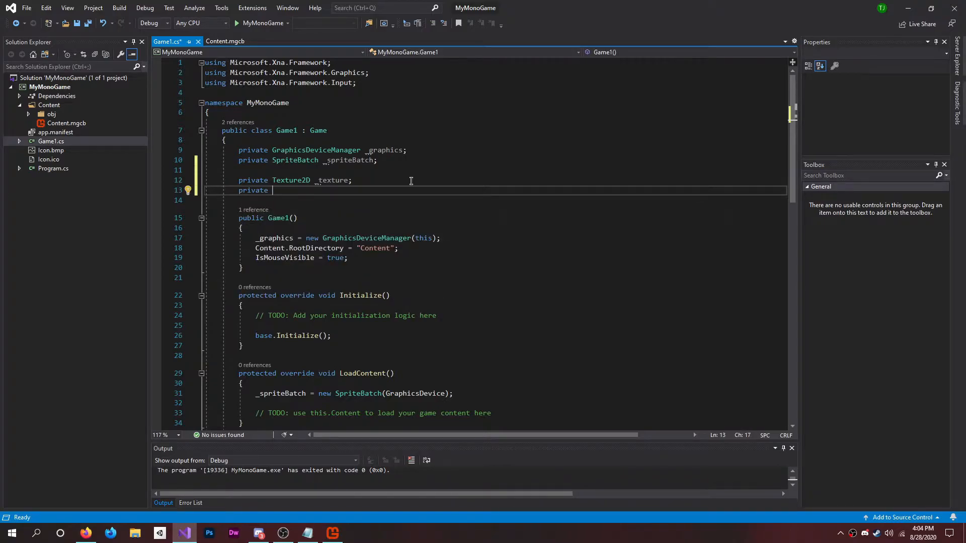
type("Vectore")
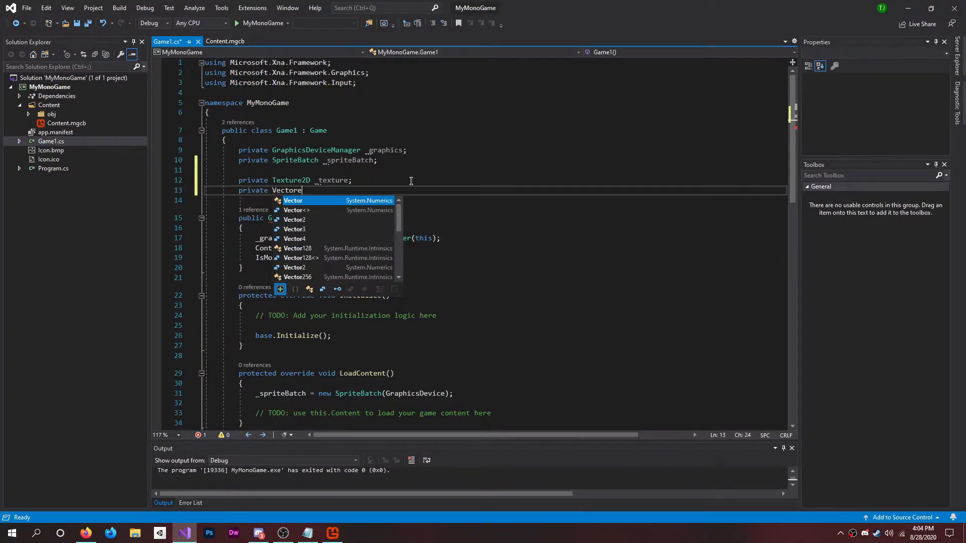
type("2")
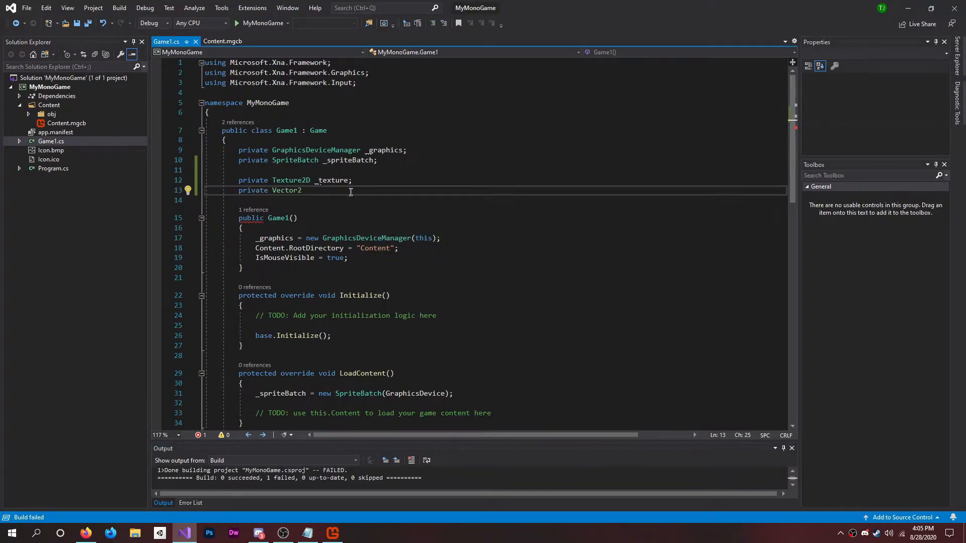
type("_pos")
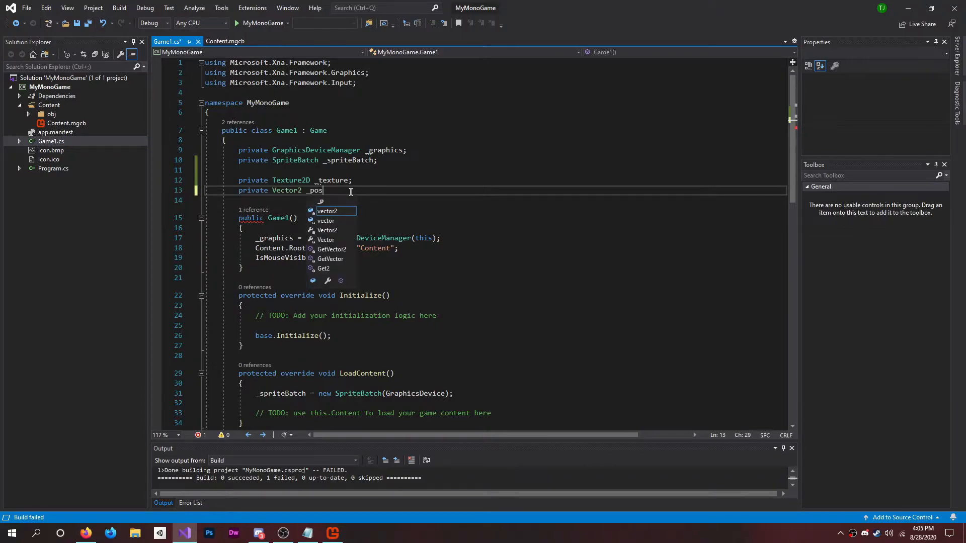
type("ition;")
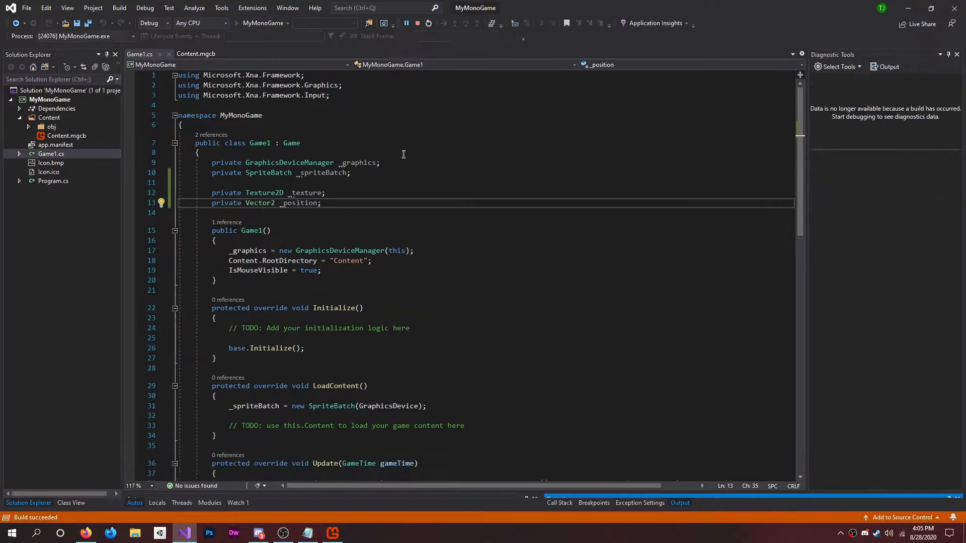
- Rebuild and run the game with the new fields compiled in
left_click(406, 22)
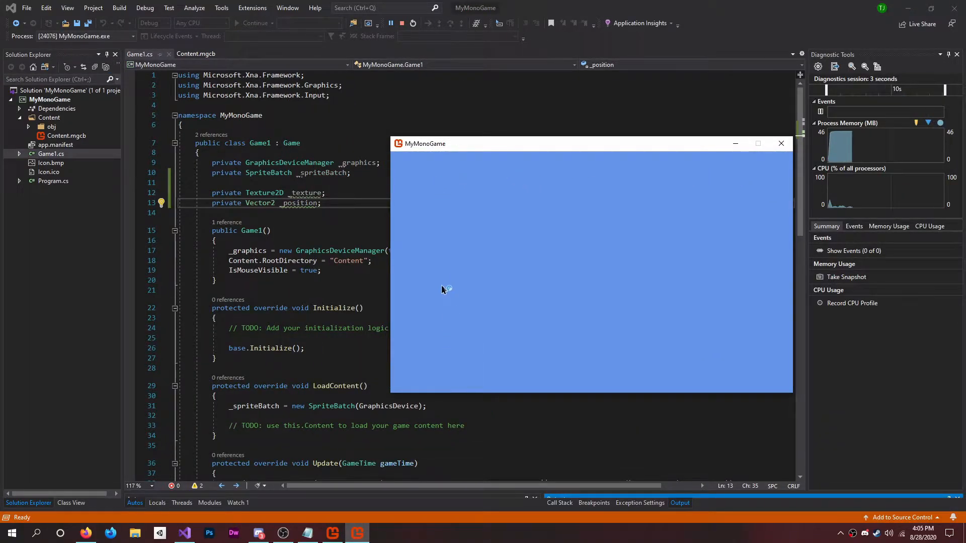
mouse_move(533, 189)
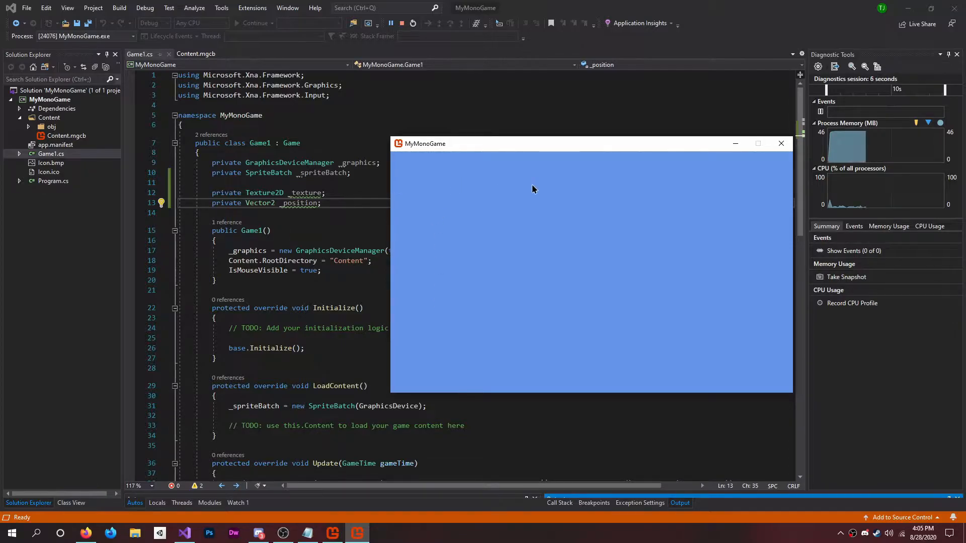
mouse_move(382, 179)
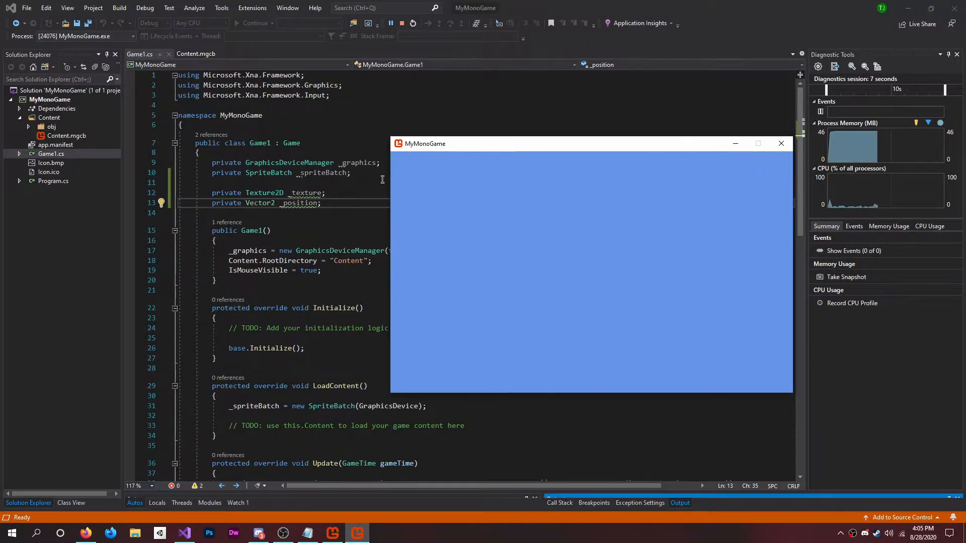
mouse_move(423, 339)
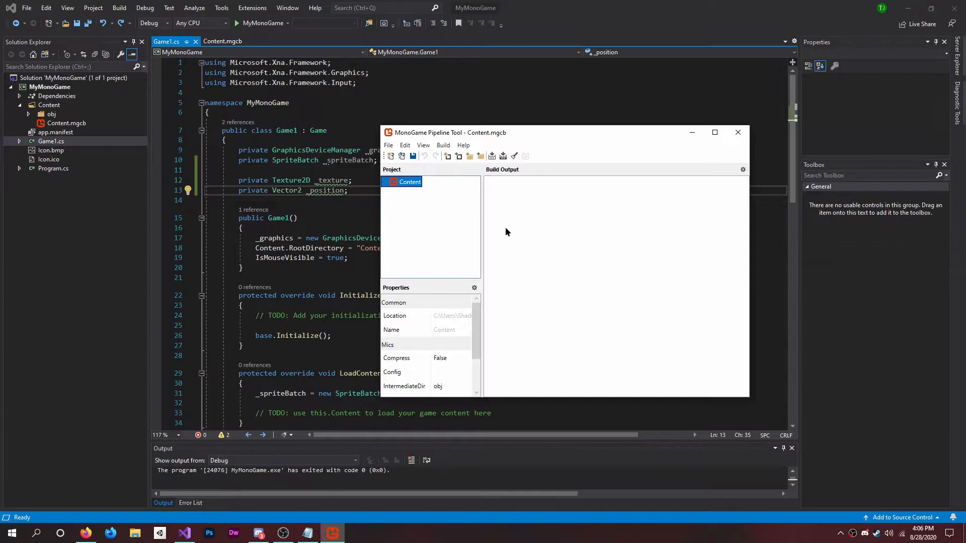
mouse_move(423, 200)
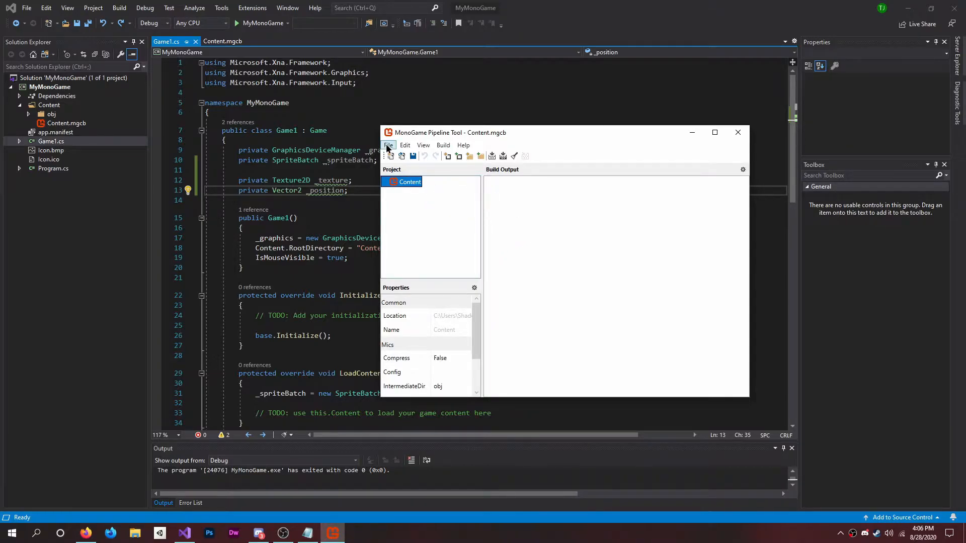
- Save the content project as the existing Content.mgcb and right-click its Content node
left_click(387, 145)
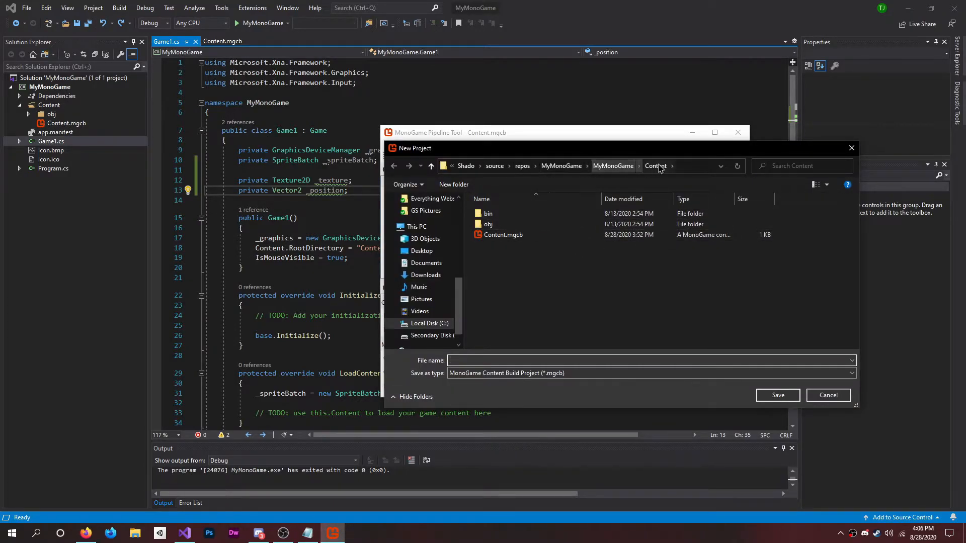
left_click(503, 235)
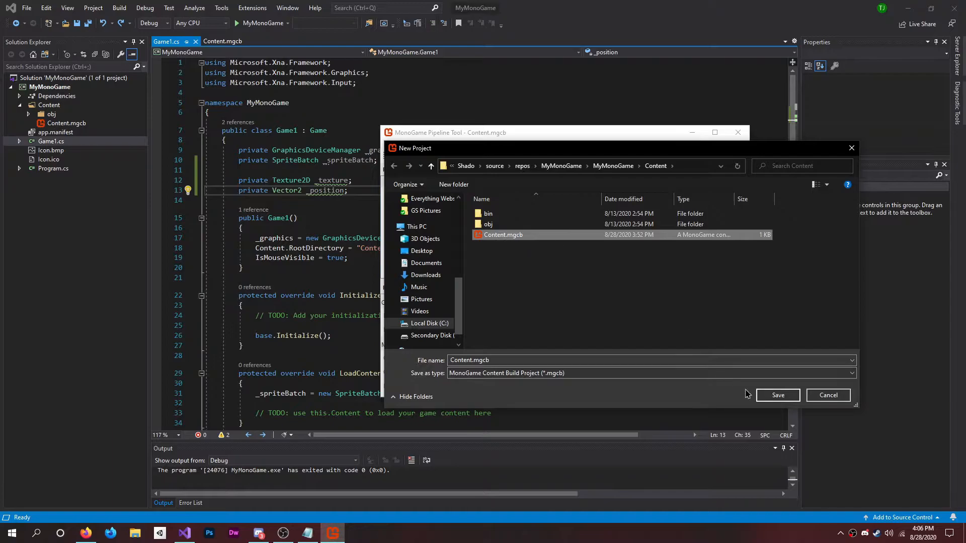
left_click(778, 395)
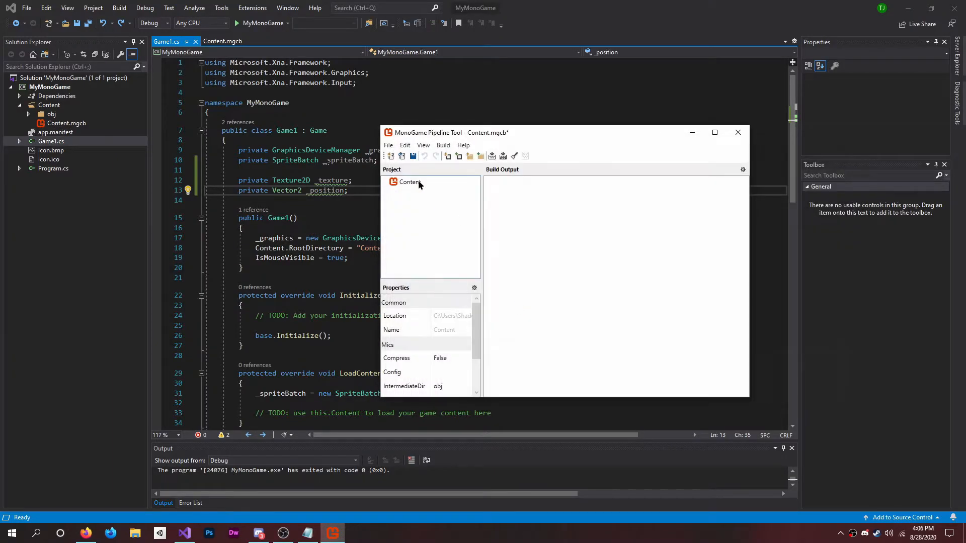
left_click(410, 182)
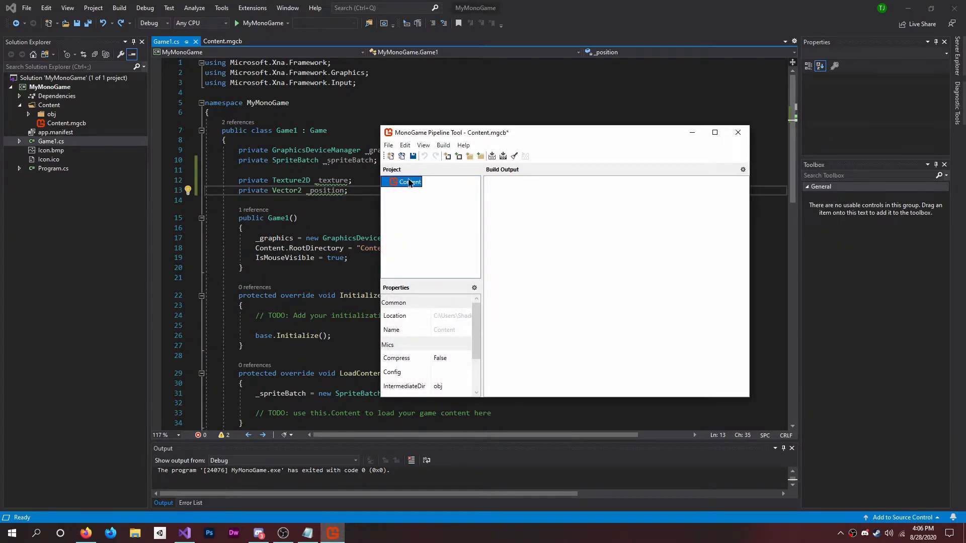
right_click(409, 182)
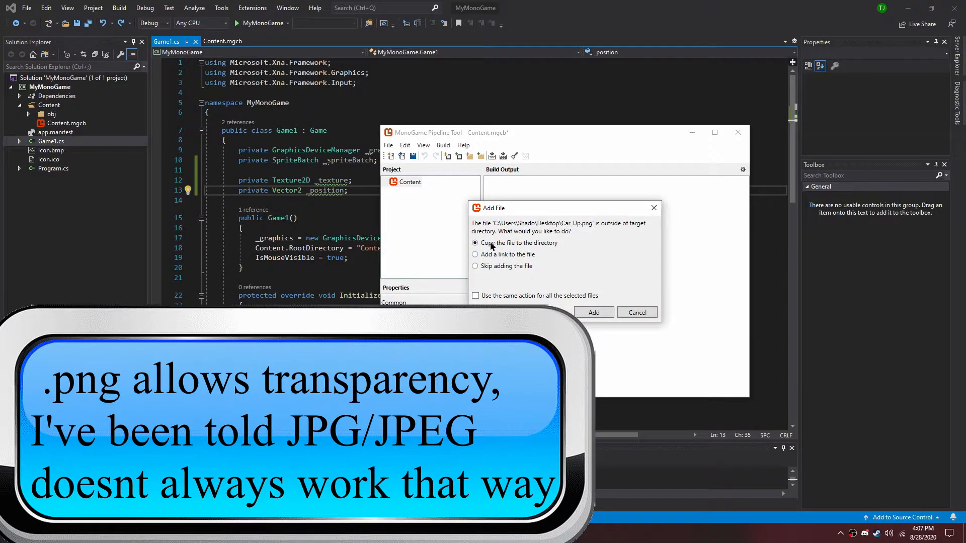
mouse_move(551, 250)
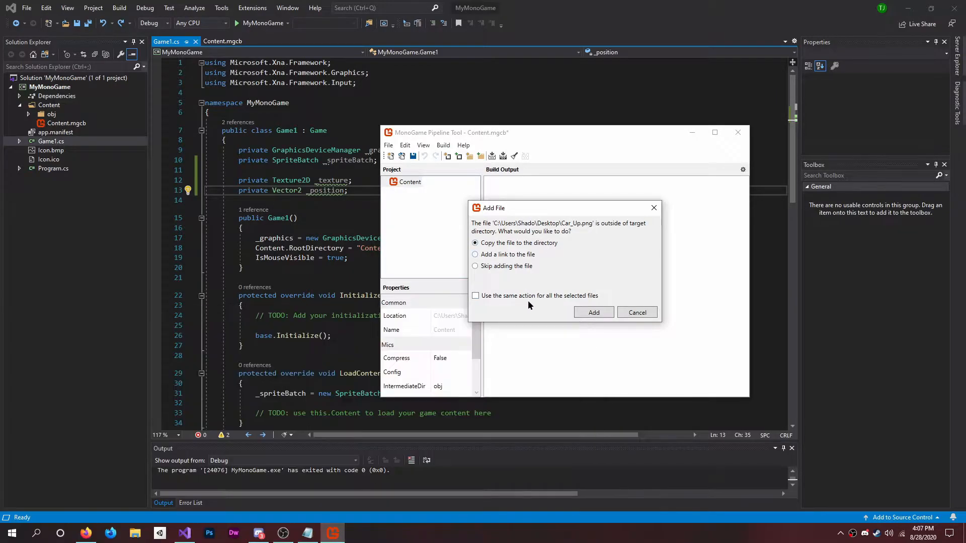
- Add the copied Car_Up.png to Content and rebuild, yielding 1 item built, 0 failed
left_click(593, 312)
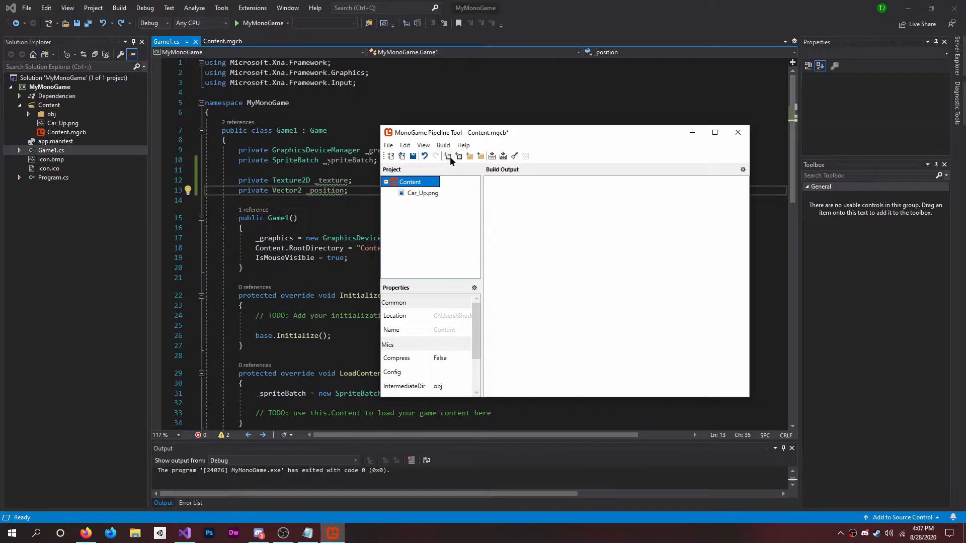
left_click(443, 145)
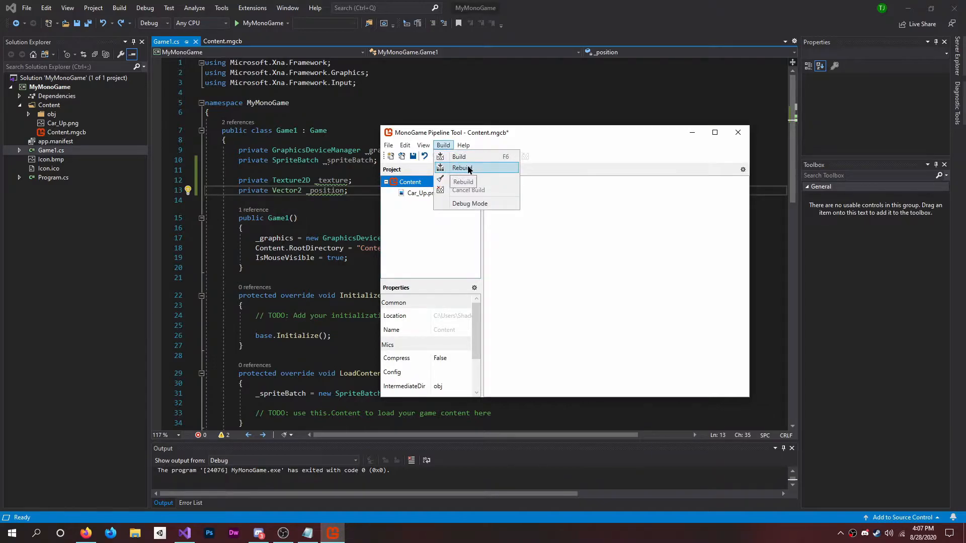
left_click(462, 168)
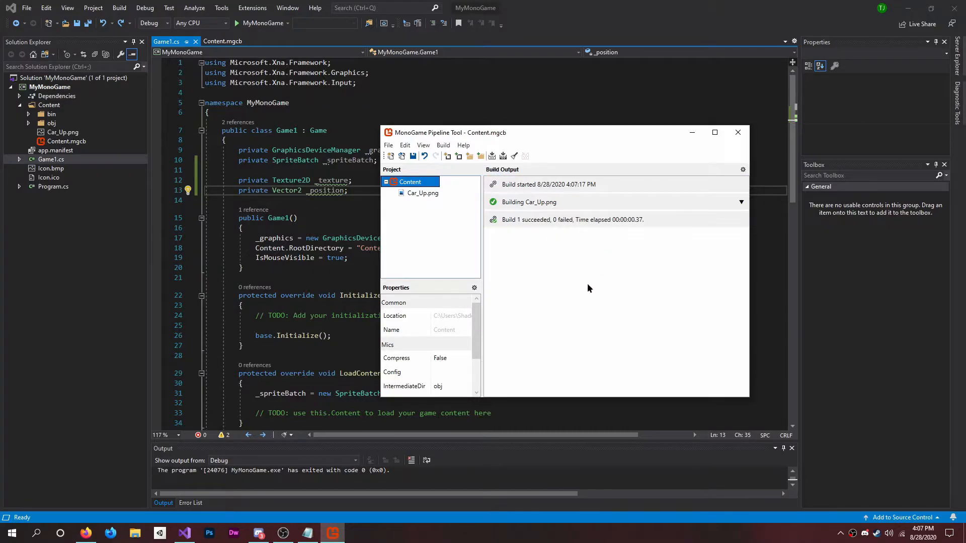
mouse_move(413, 156)
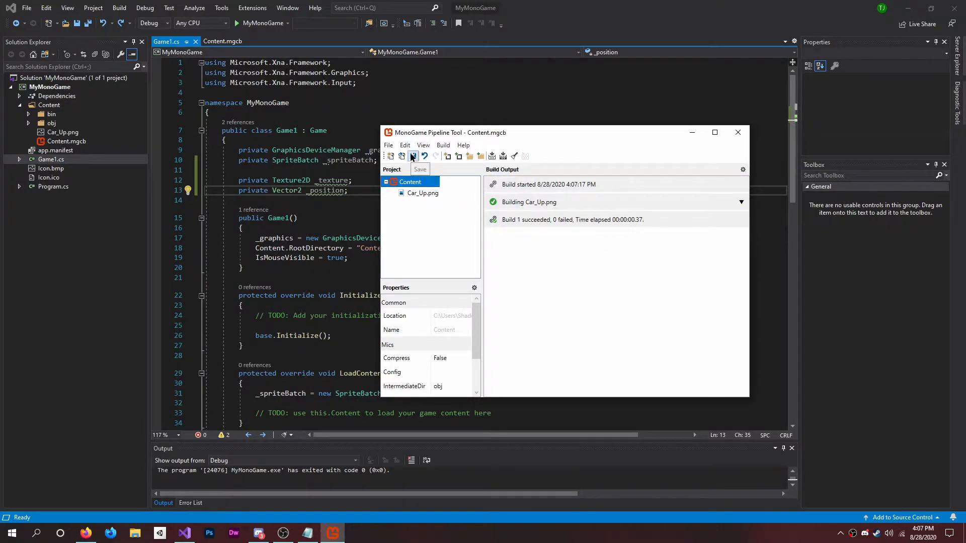
mouse_move(509, 265)
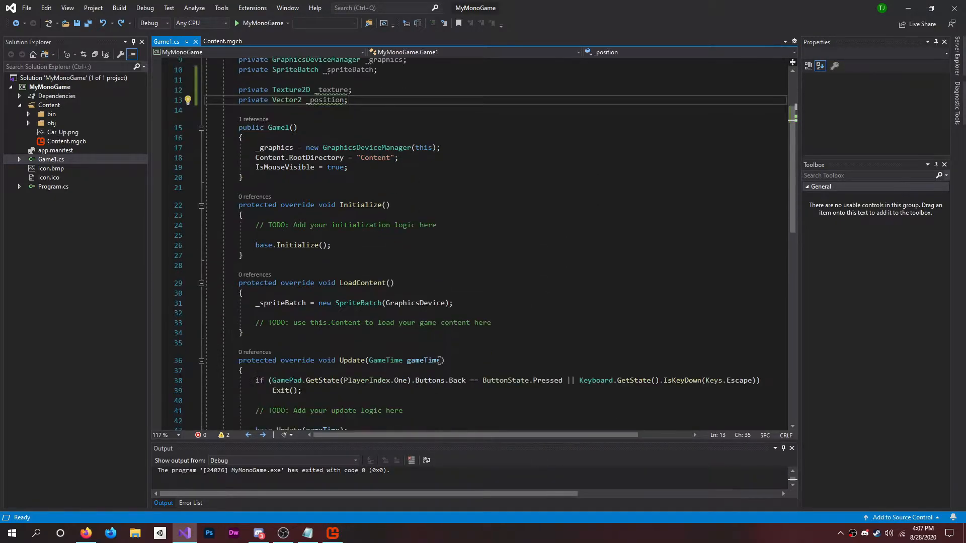
- Replace the LoadContent TODO with _texture = Content.Load<Texture2D>("Car_Up");
triple_click(373, 323)
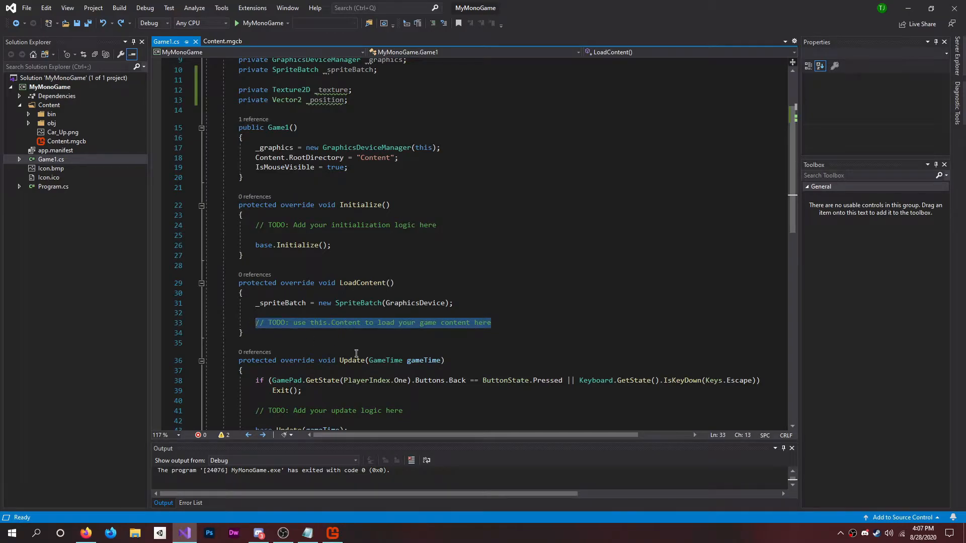
key("Delete")
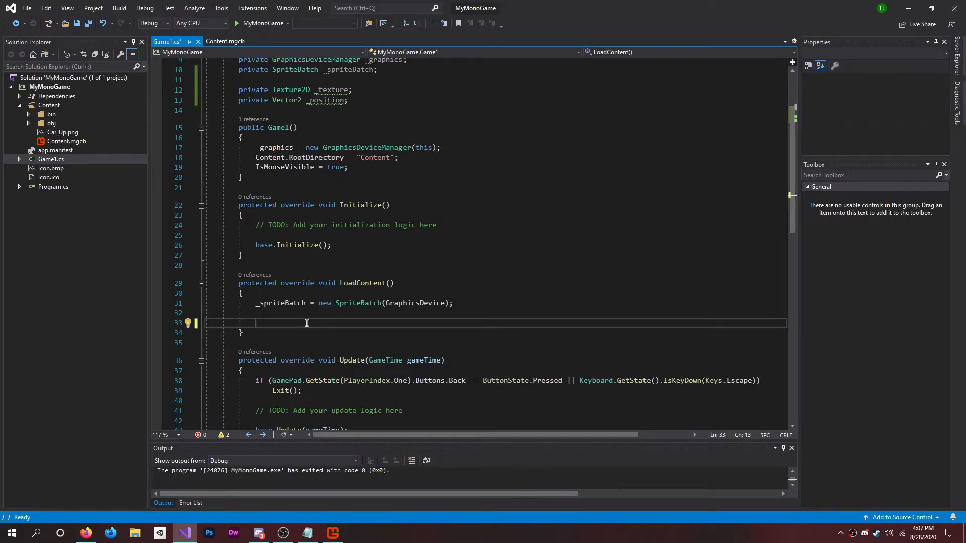
type("_texture")
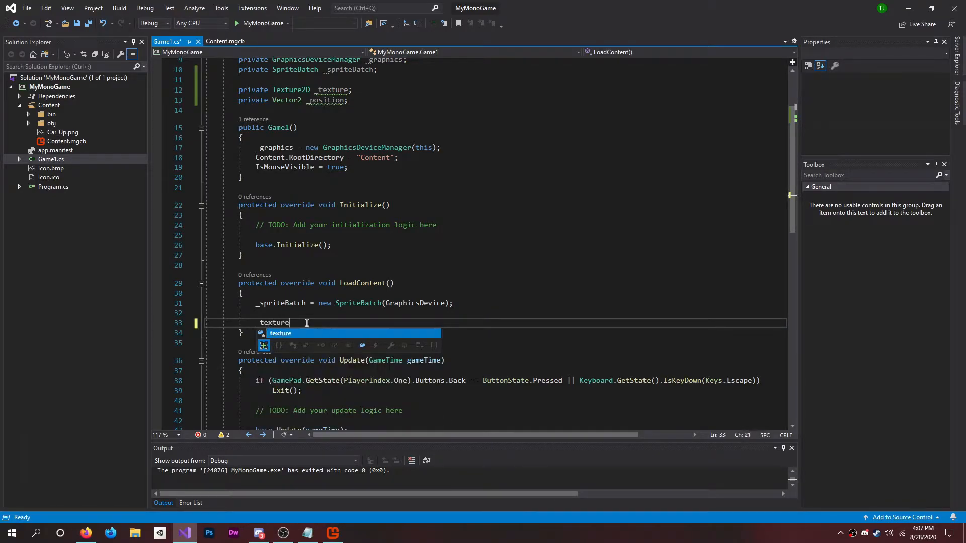
type("= Content")
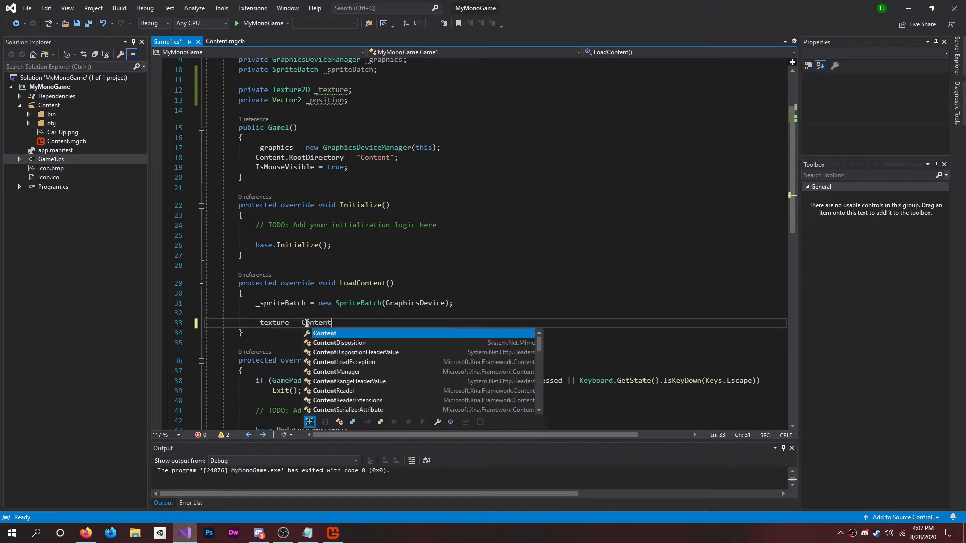
type(".Load<>")
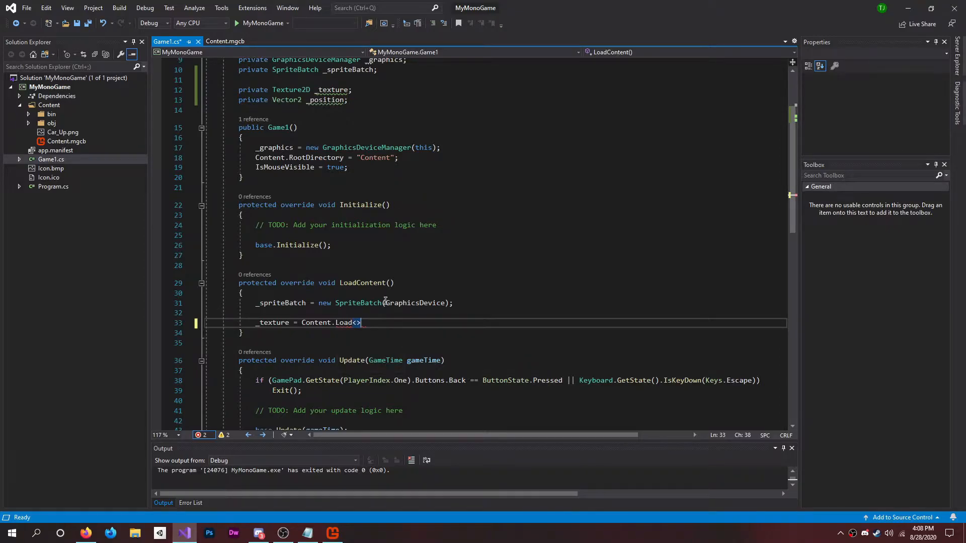
type("Texture2D")
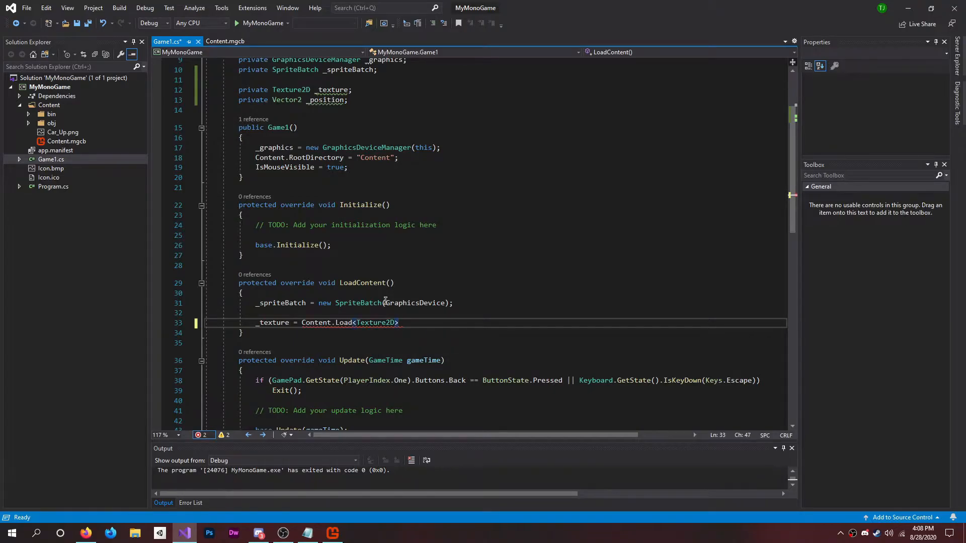
type("(\"\")")
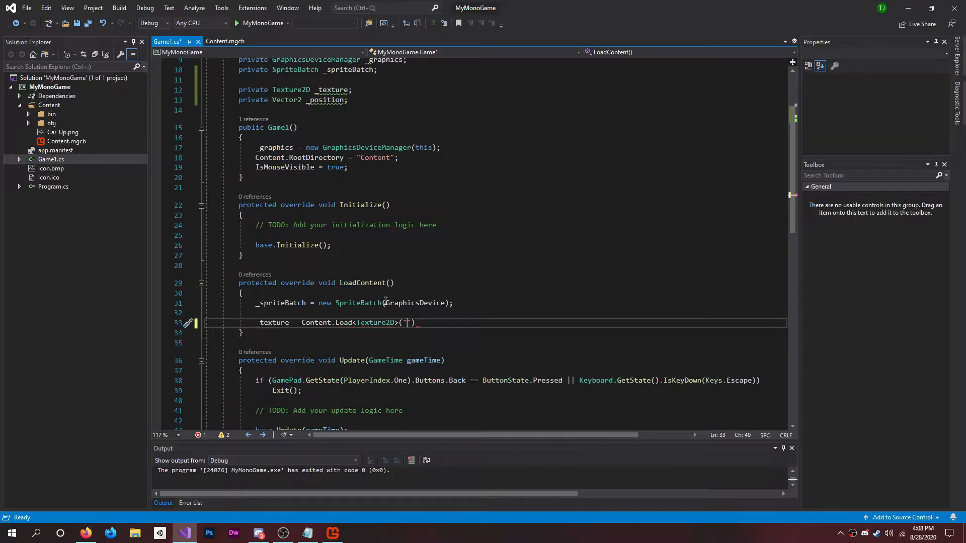
type("Car_")
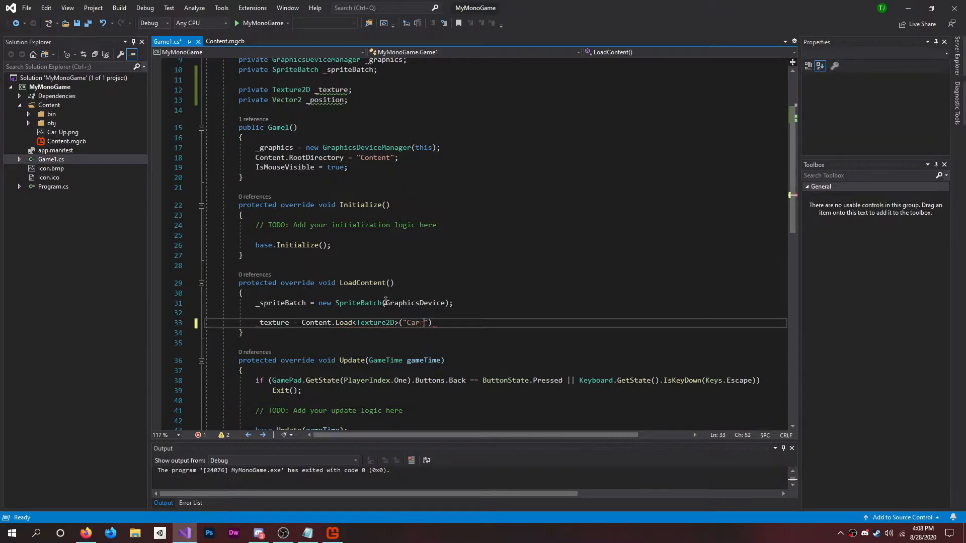
type("Up")
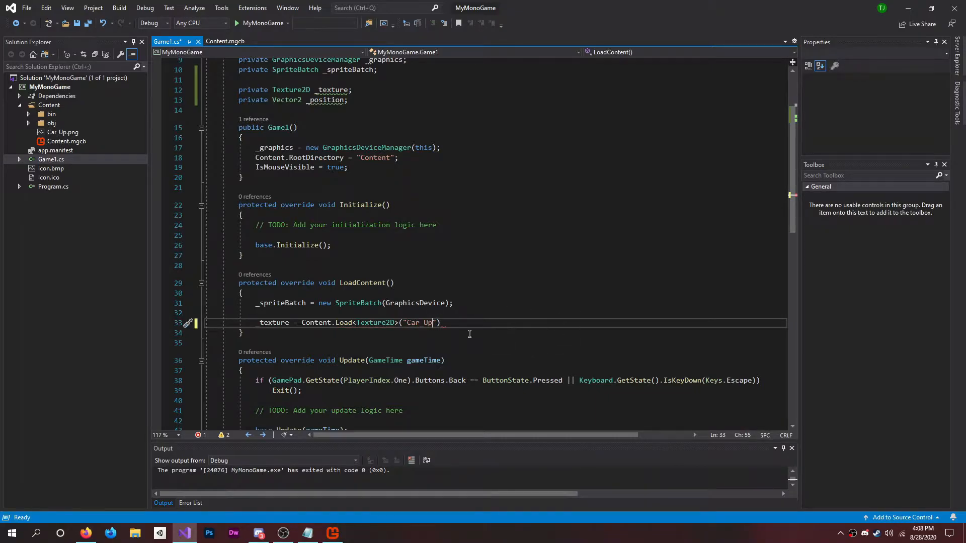
type(");")
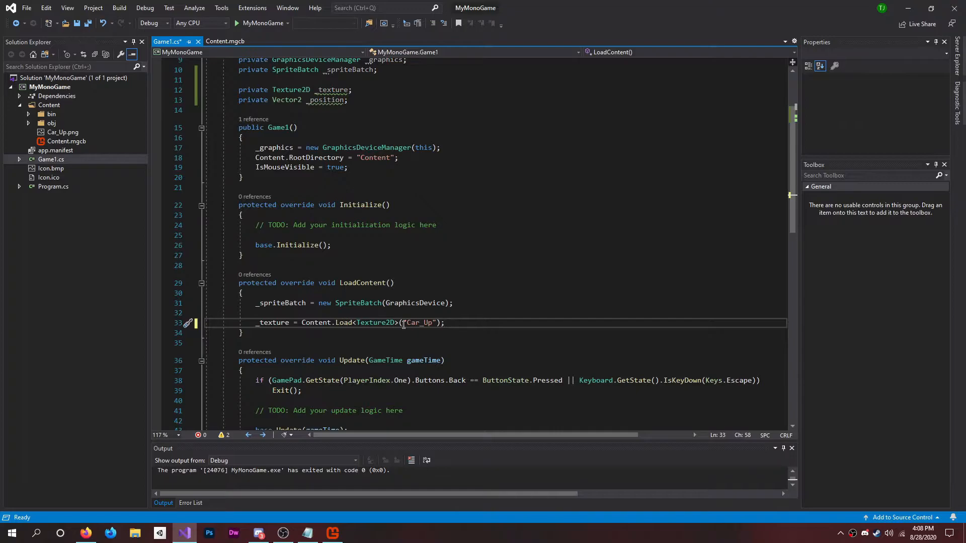
- Remove the stray period after Car_Up and start a new line below
double_click(420, 322)
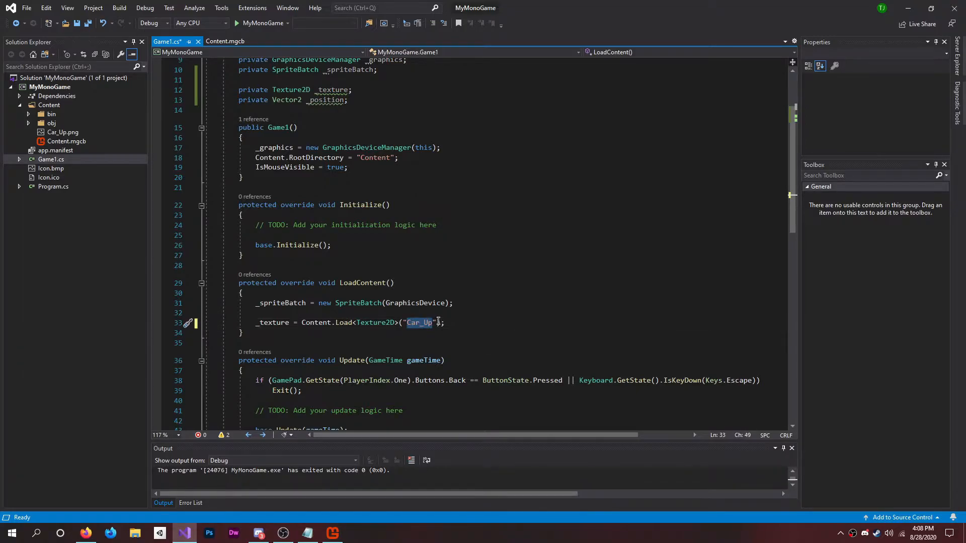
mouse_move(423, 326)
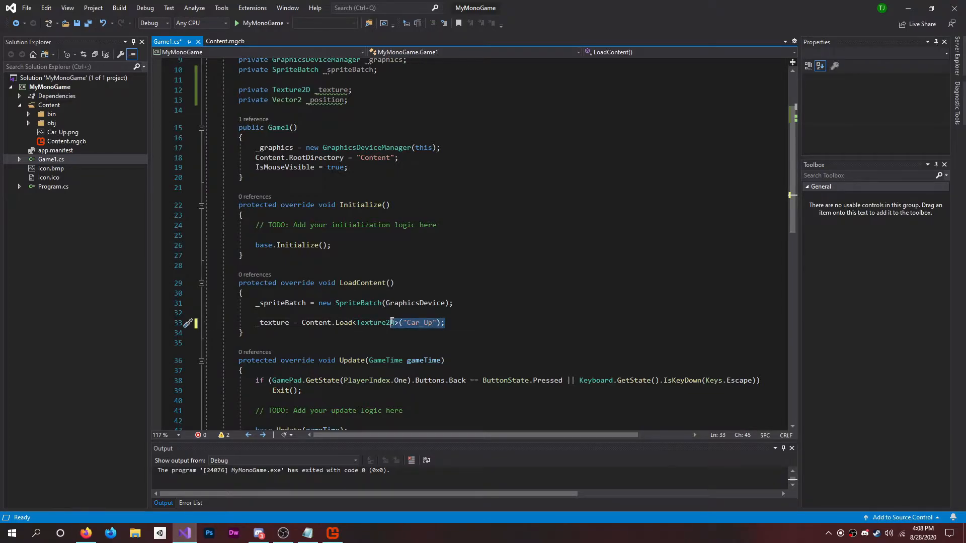
left_click(448, 322)
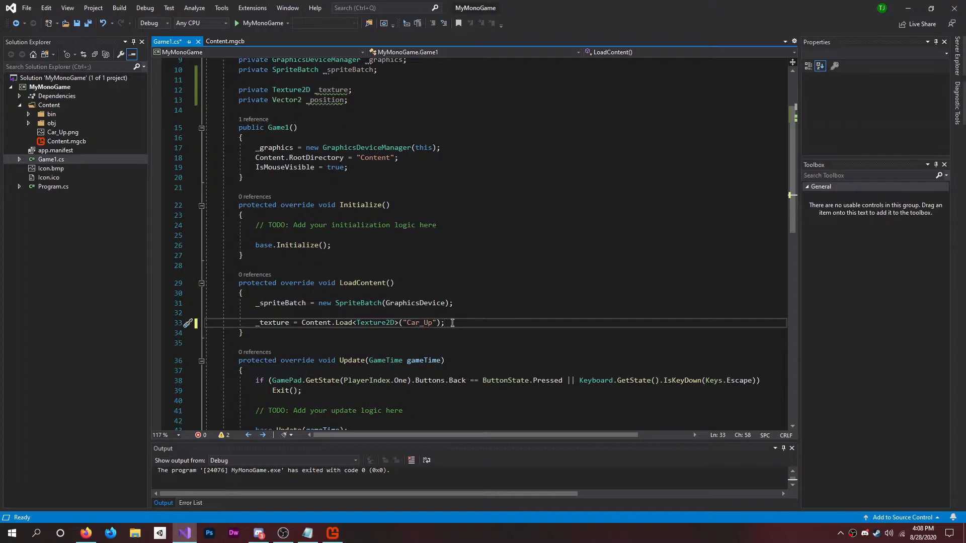
double_click(418, 322)
type(".")
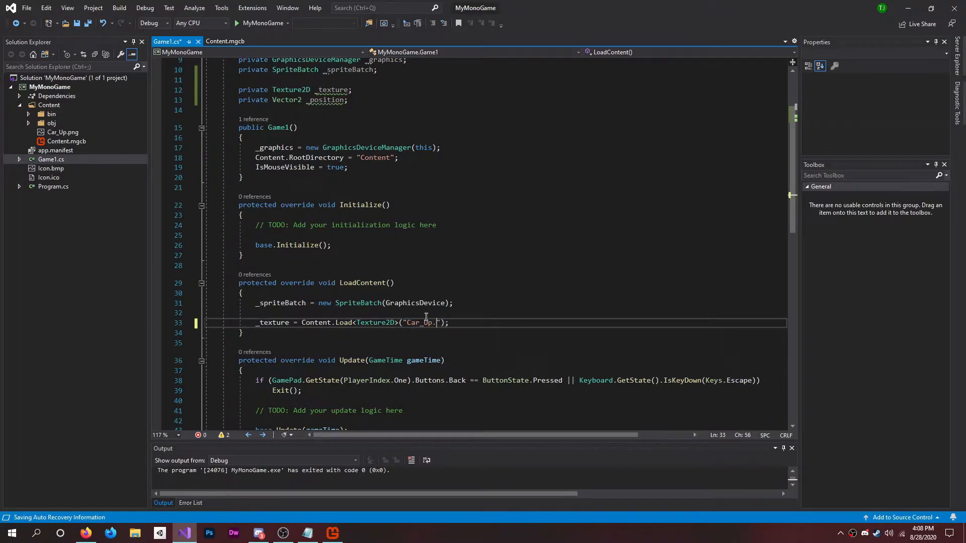
key("Backspace")
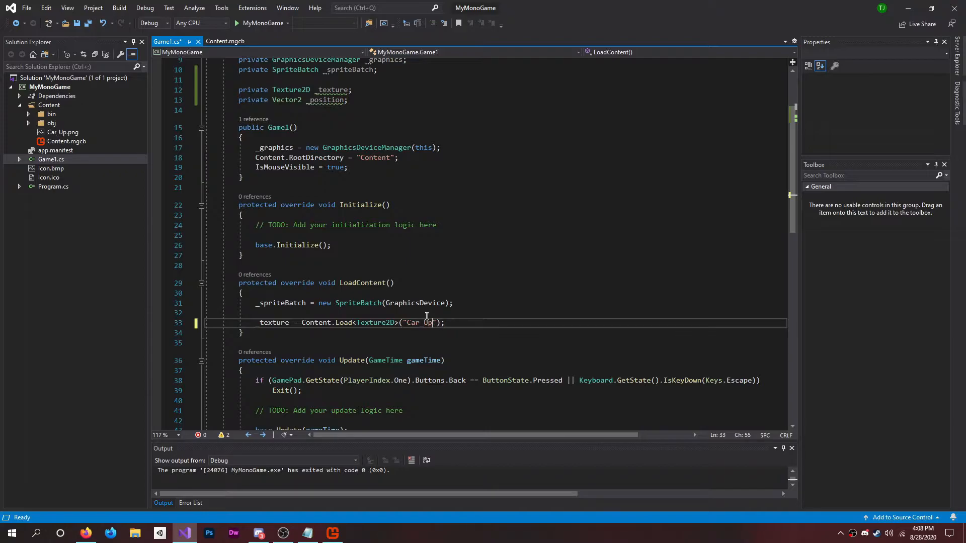
left_click(464, 322)
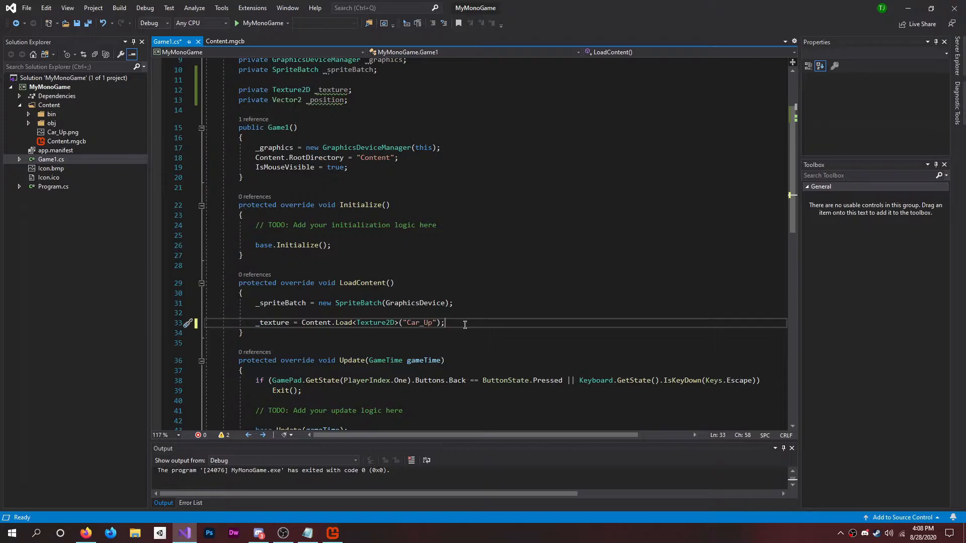
key("Return")
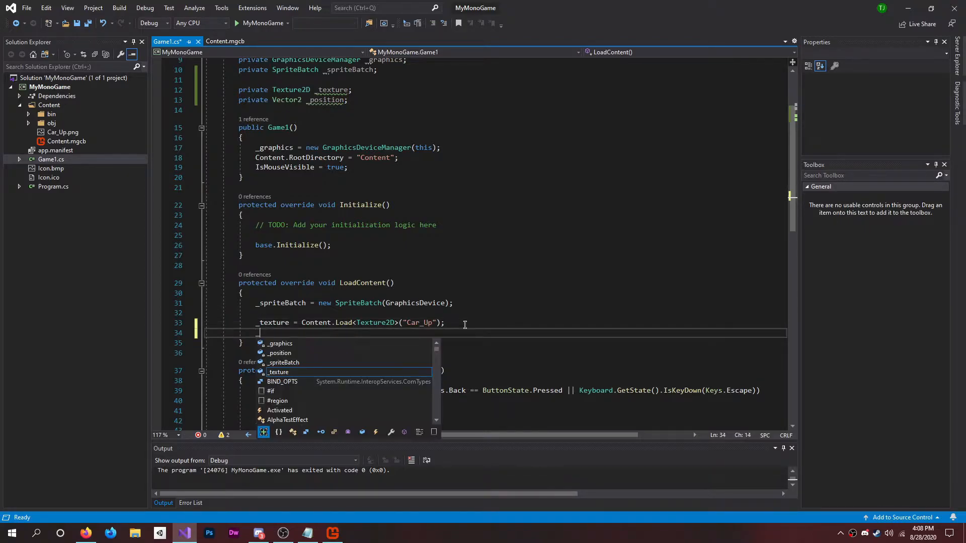
- Add _position = new Vector(0, 0); below the texture load
type("_position =")
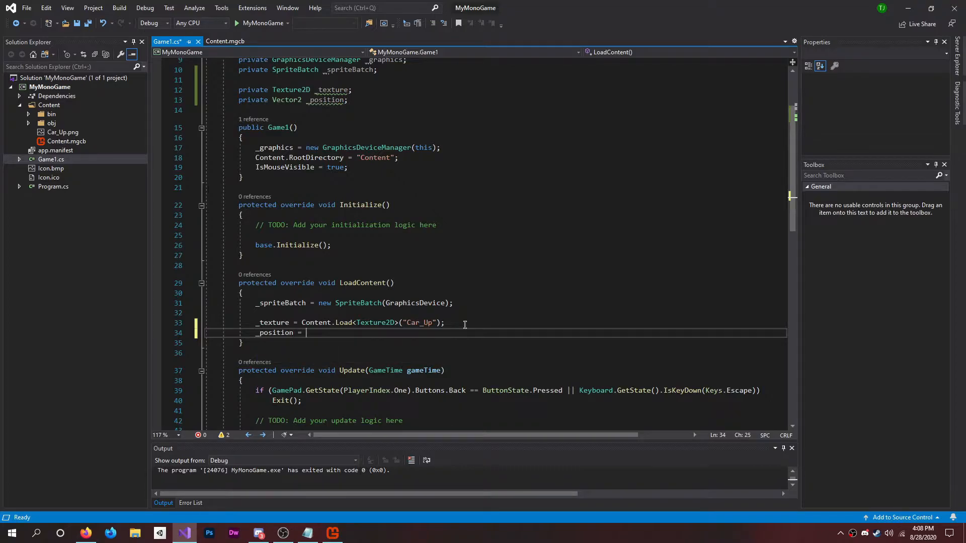
type("new Vector(0);")
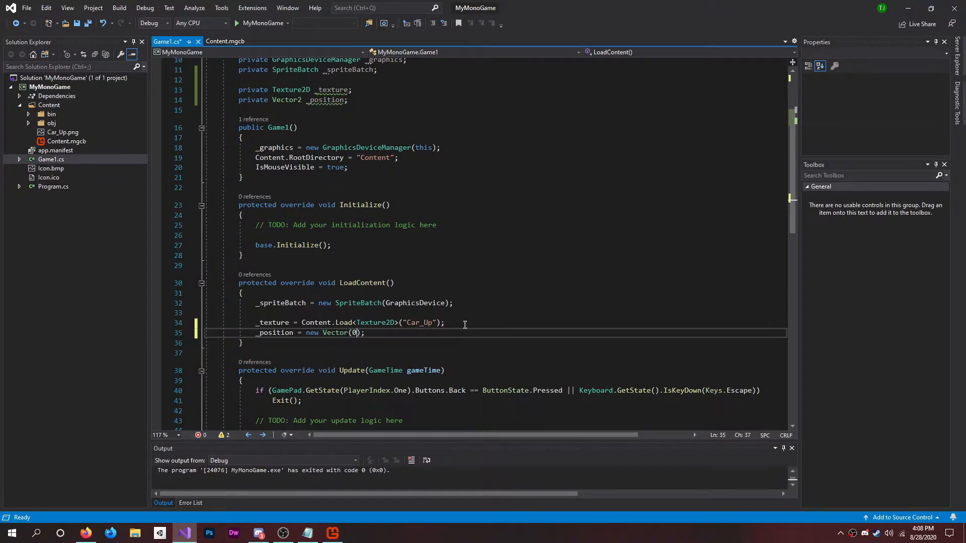
type(", 0")
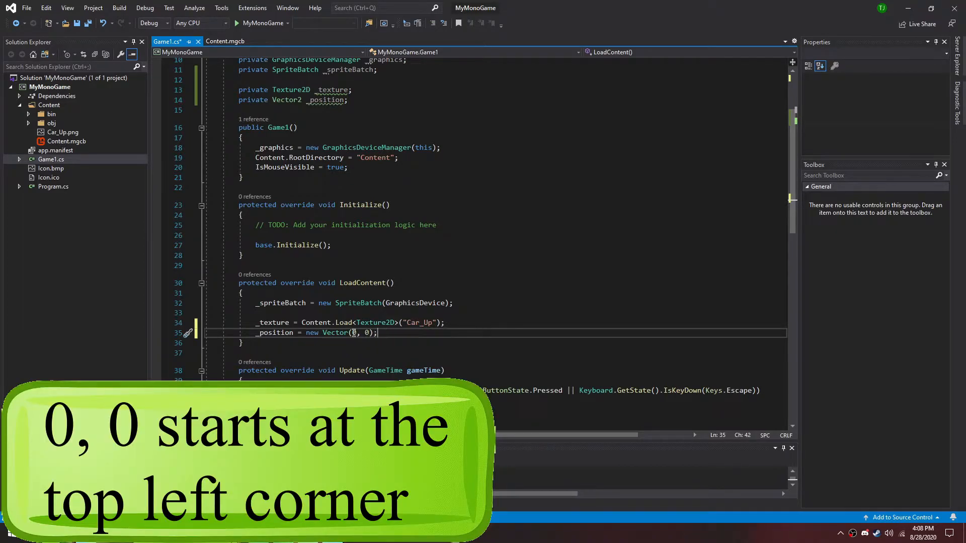
mouse_move(353, 333)
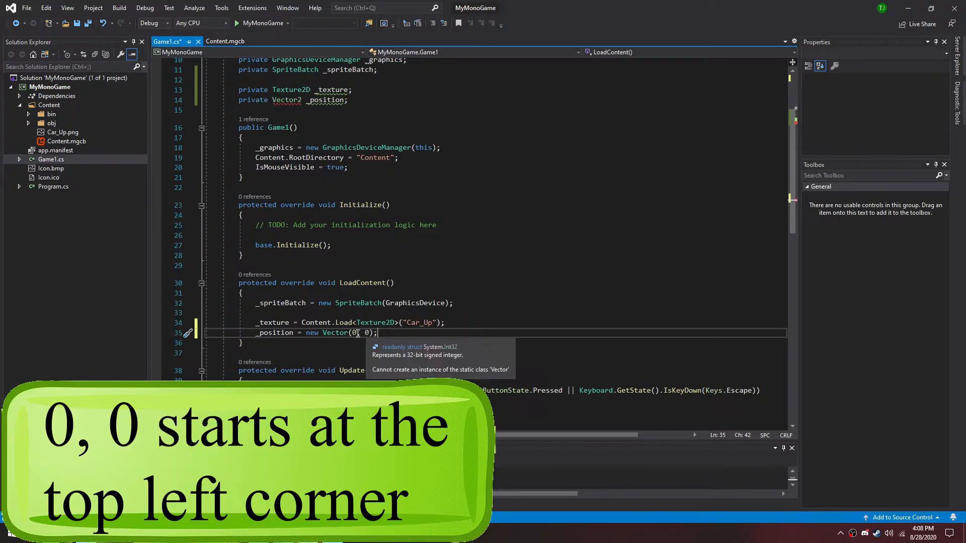
mouse_move(422, 322)
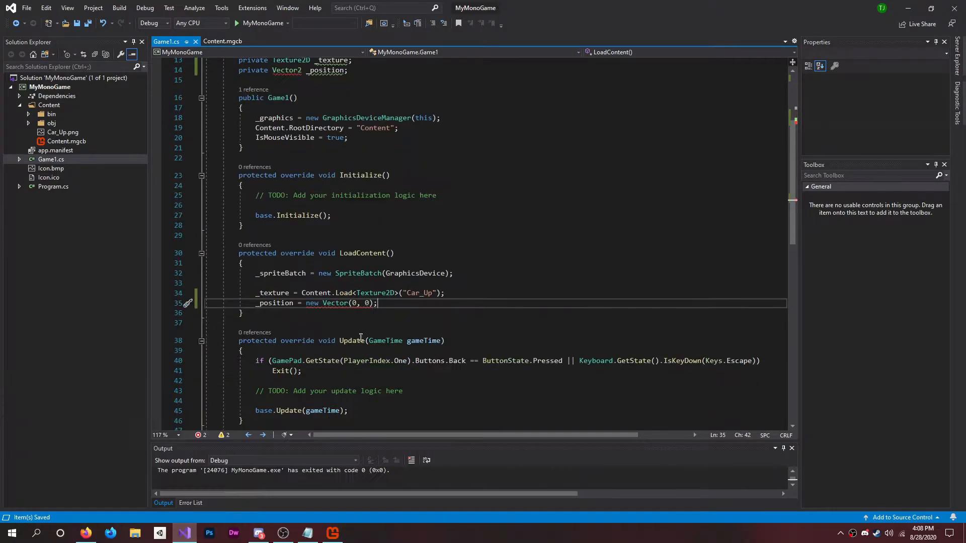
- Swap the Draw TODO comment for spriteBatch.Begin(); and spriteBatch.End() with a blank line between
scroll("down", 3)
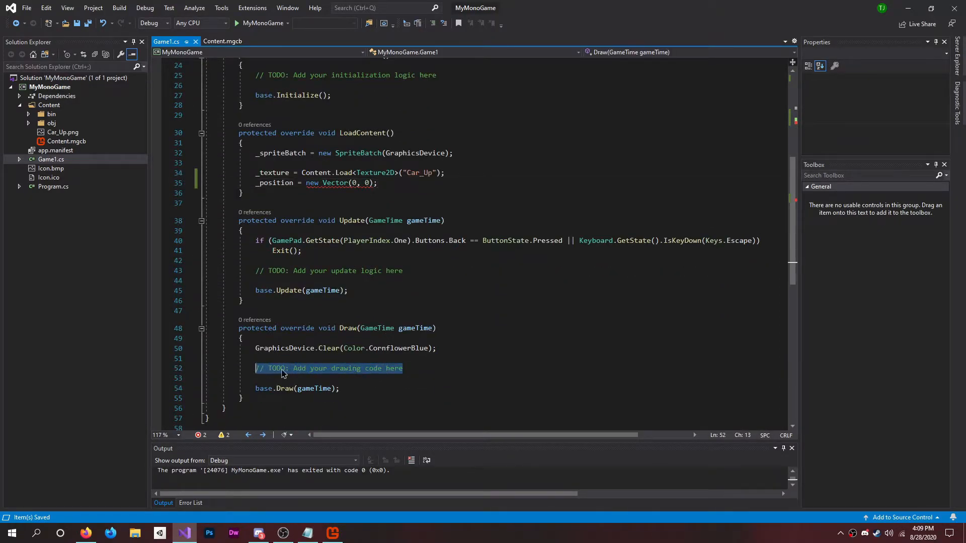
key("Delete")
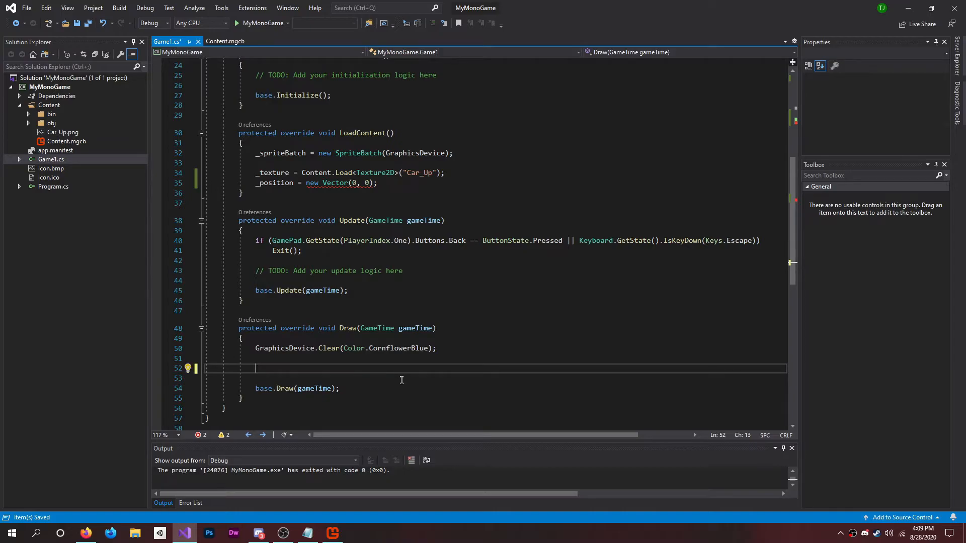
type("spriteBatch.Begin(")
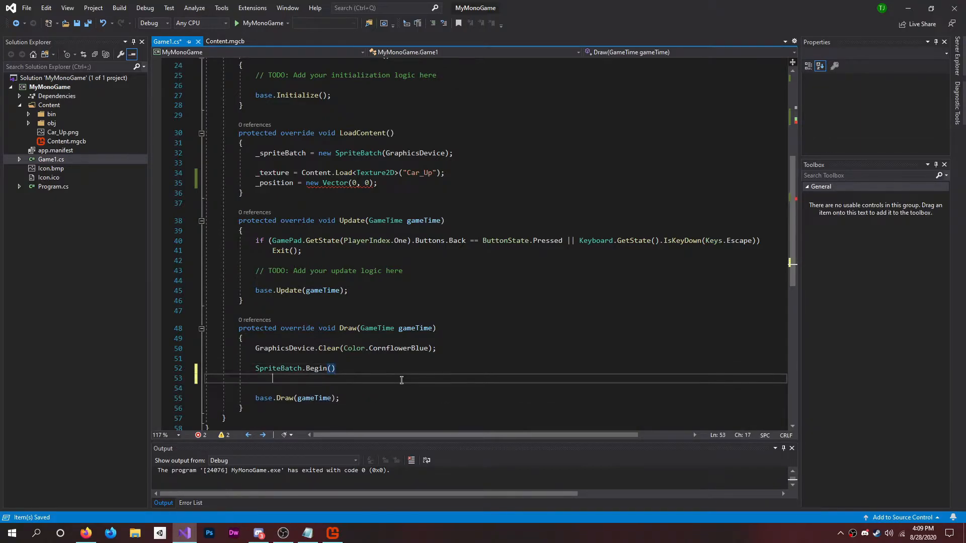
left_click(274, 368)
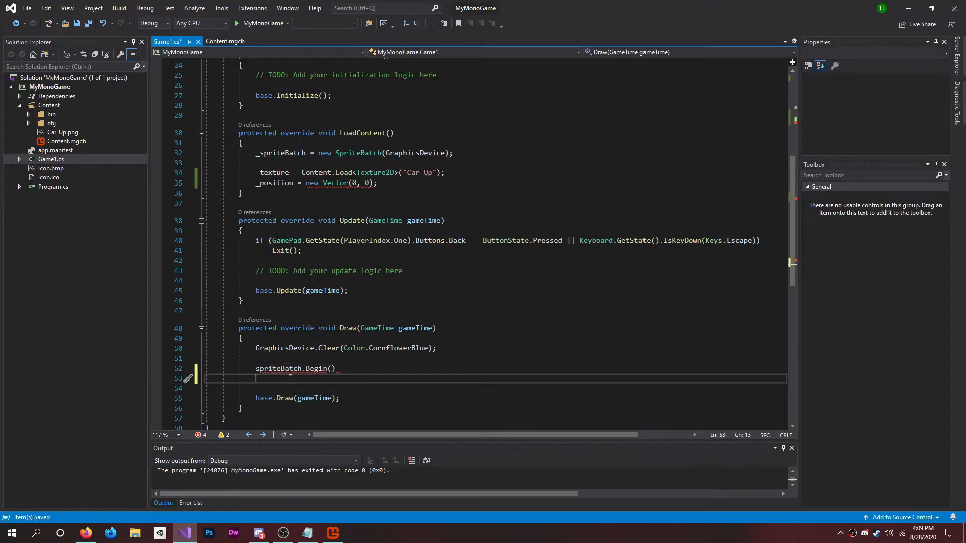
type("spriteBatch.End(")
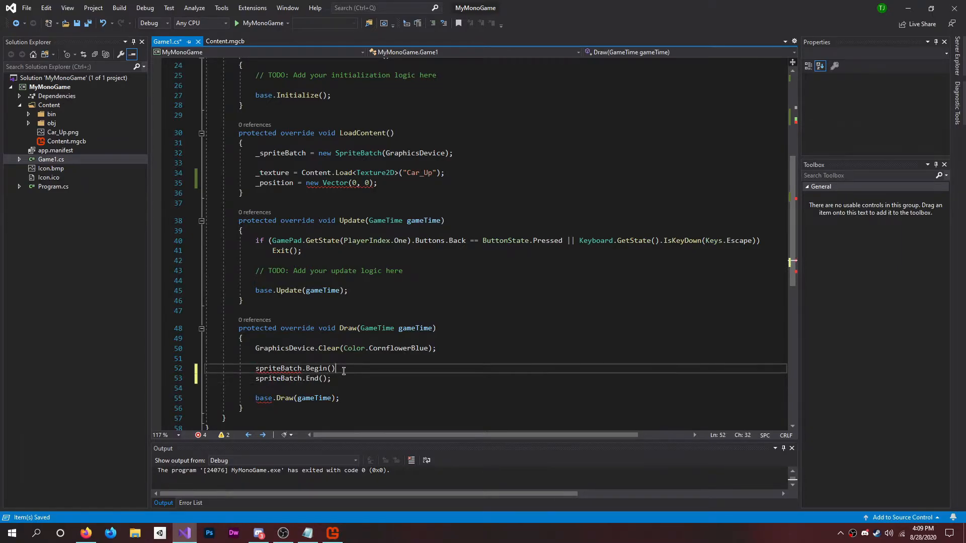
type(";")
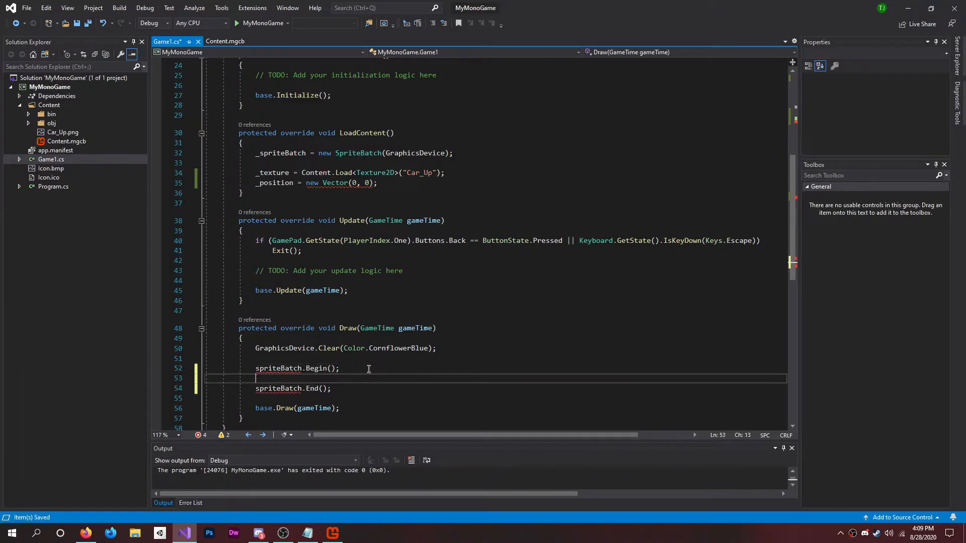
- Add spriteBatch.Draw(_texture, _position, Color.White); between Begin and End
type("spriteBatch,")
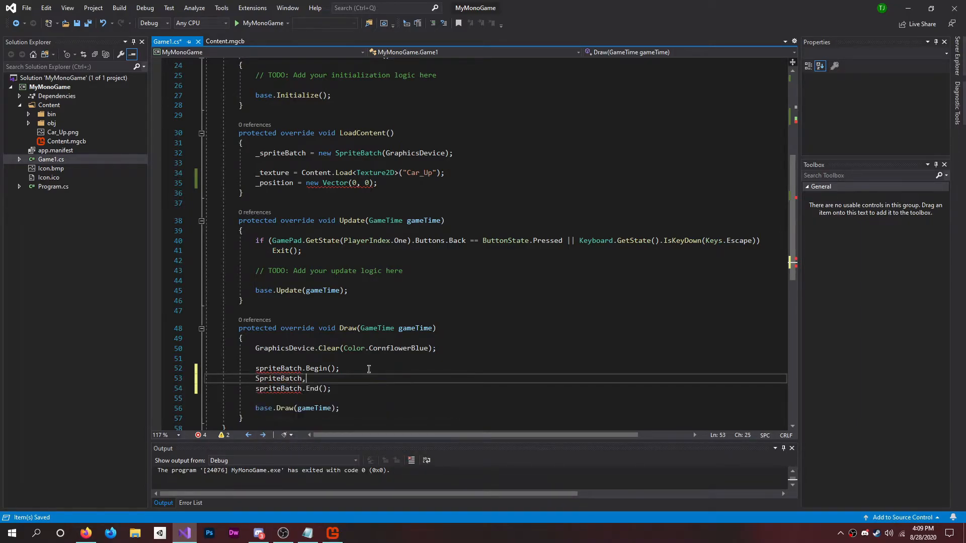
type(".Draw(")
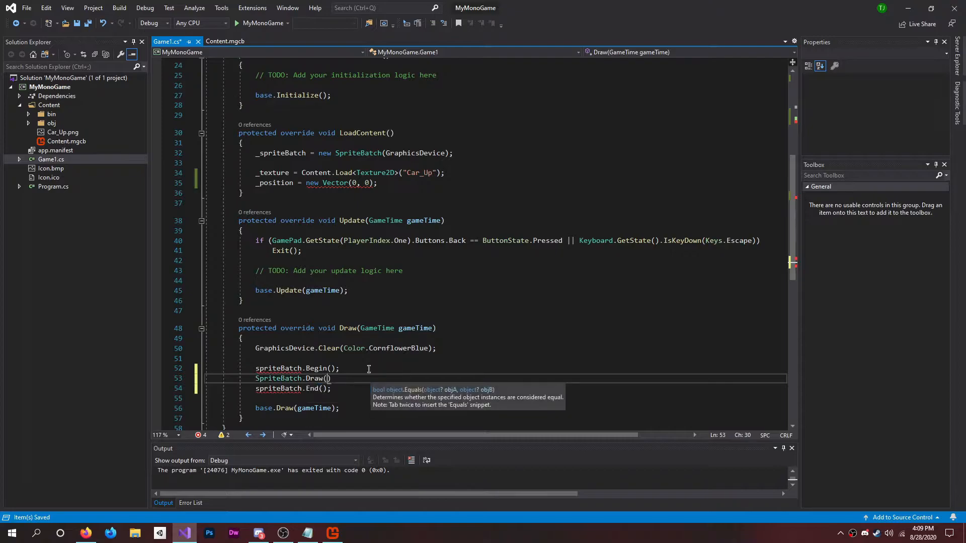
type("_texture,")
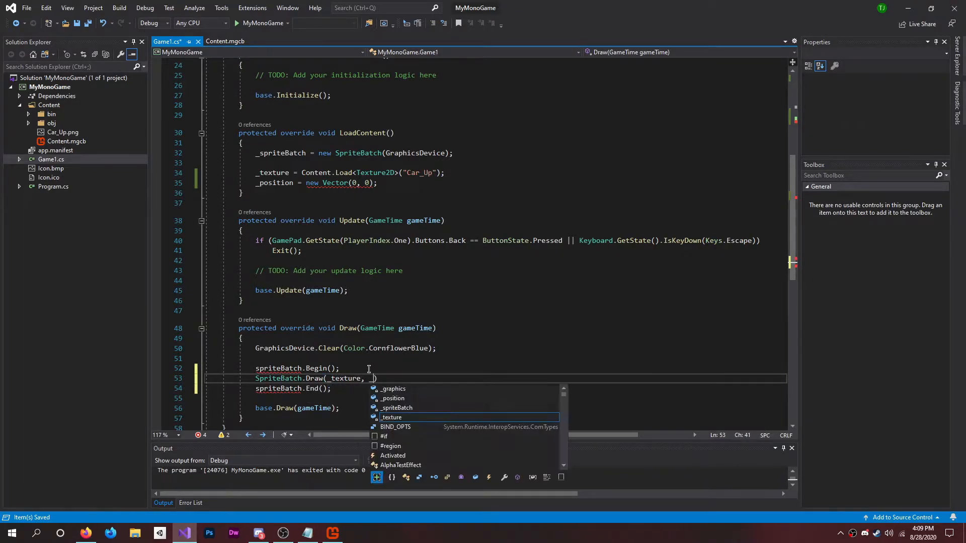
type("_position, Color")
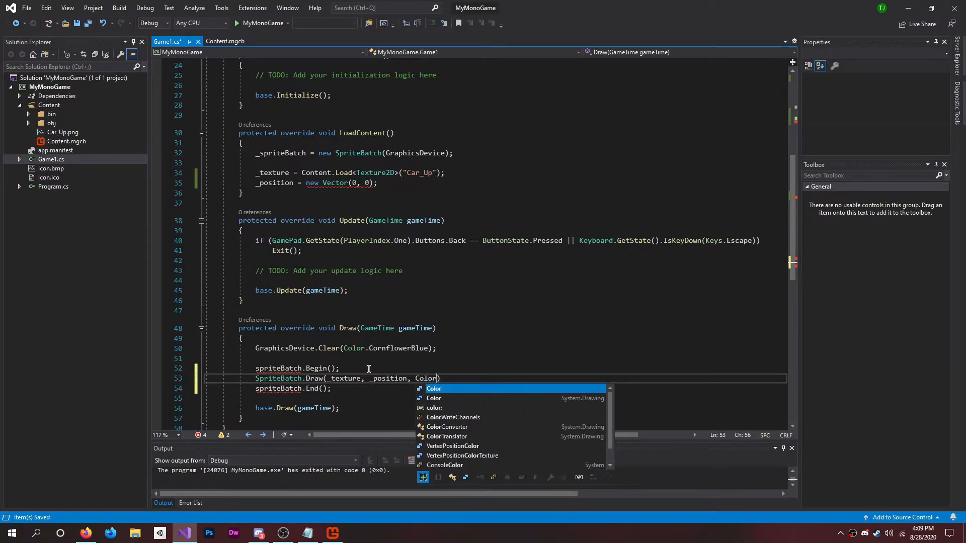
type(".White")
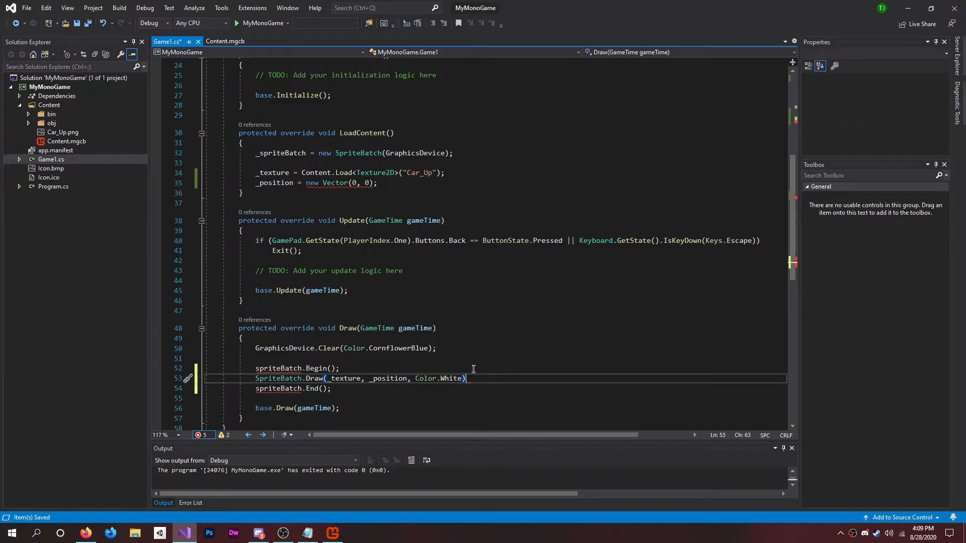
type(";")
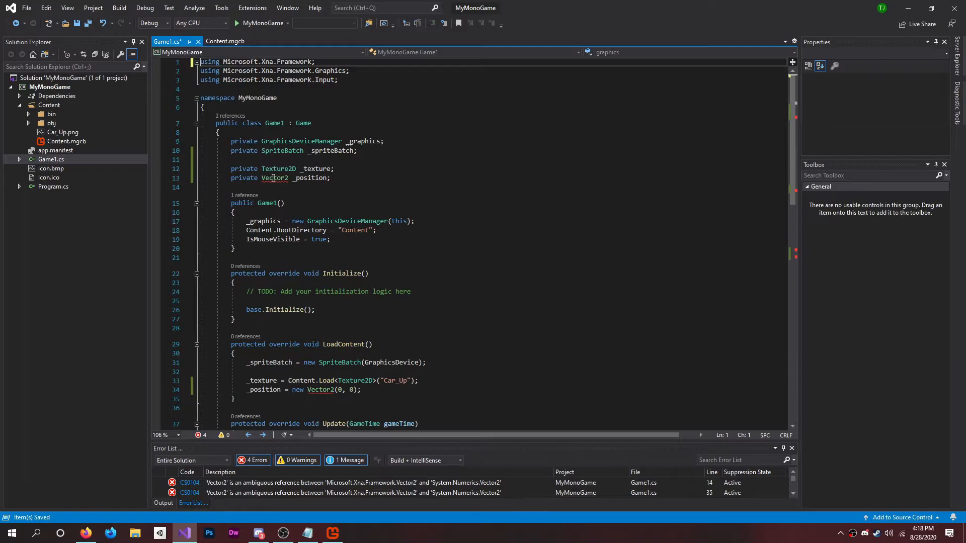
- Fix the misspelled priteBatch, rename spriteBatch to _spriteBatch, and save
left_click(331, 178)
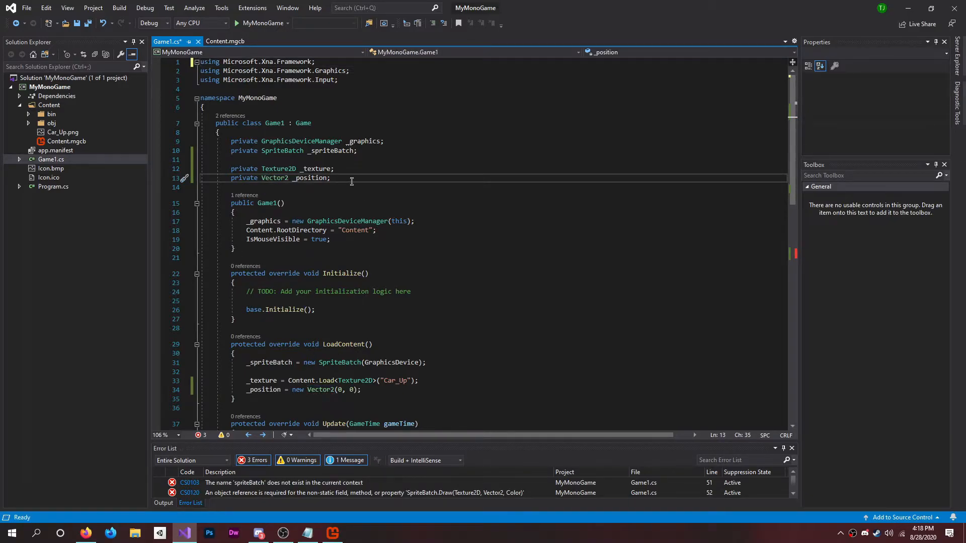
left_click(261, 168)
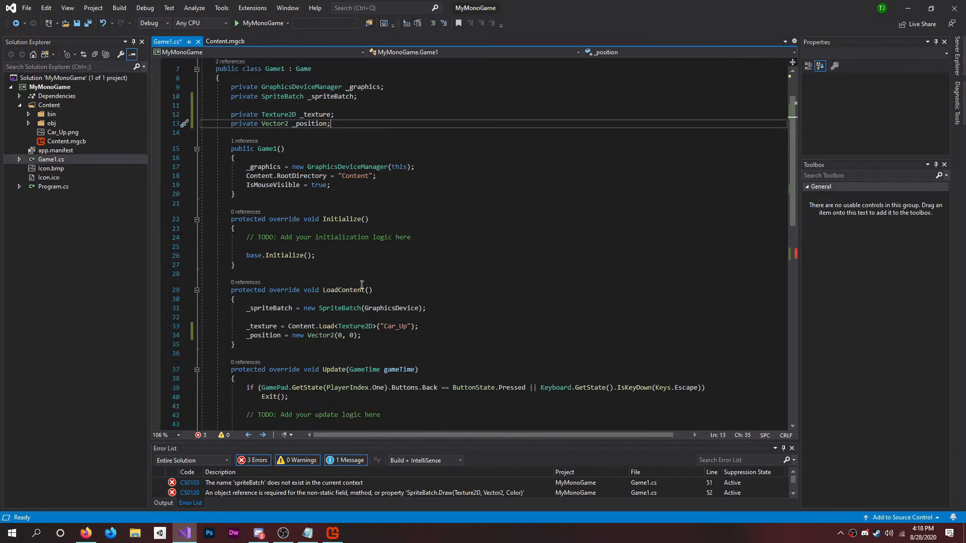
scroll("down", 3)
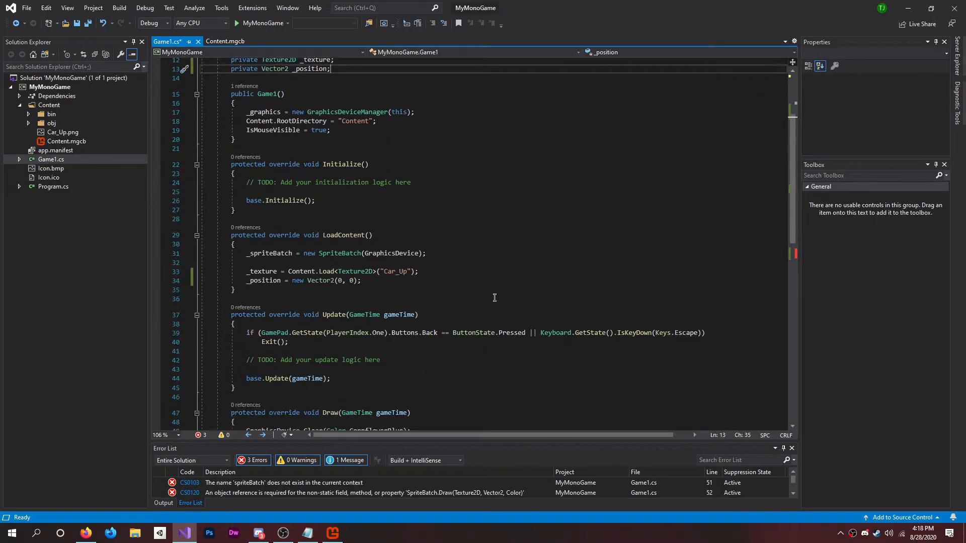
scroll("down", 3)
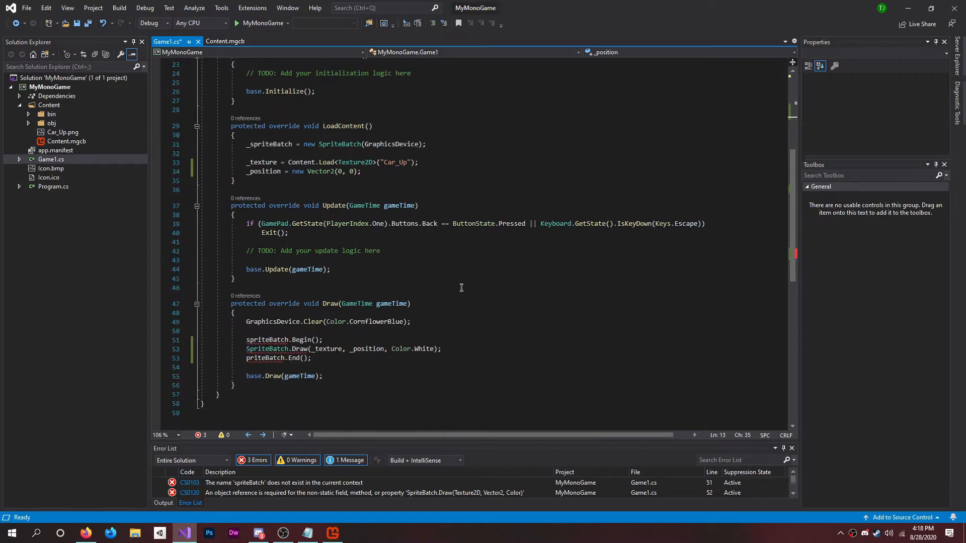
left_click(339, 349)
type("s")
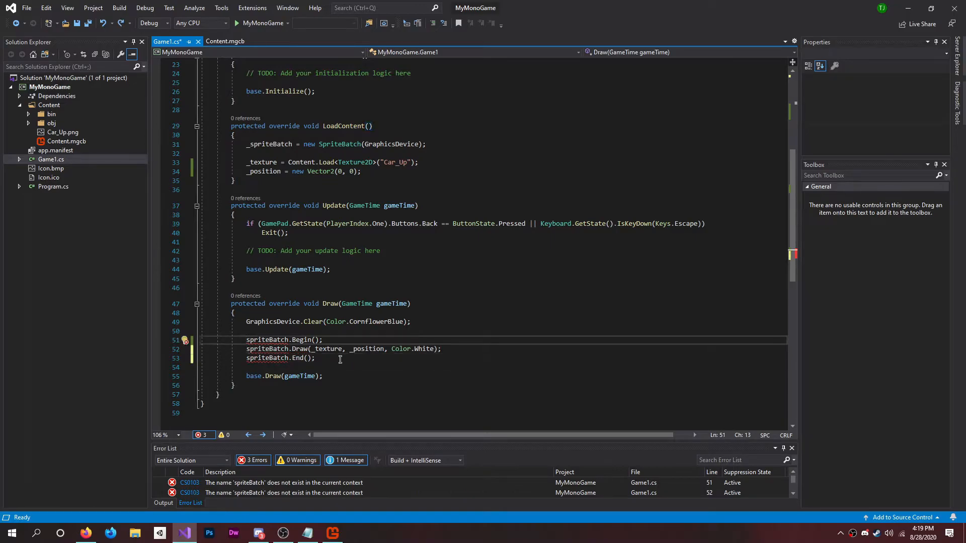
double_click(269, 348)
type("_")
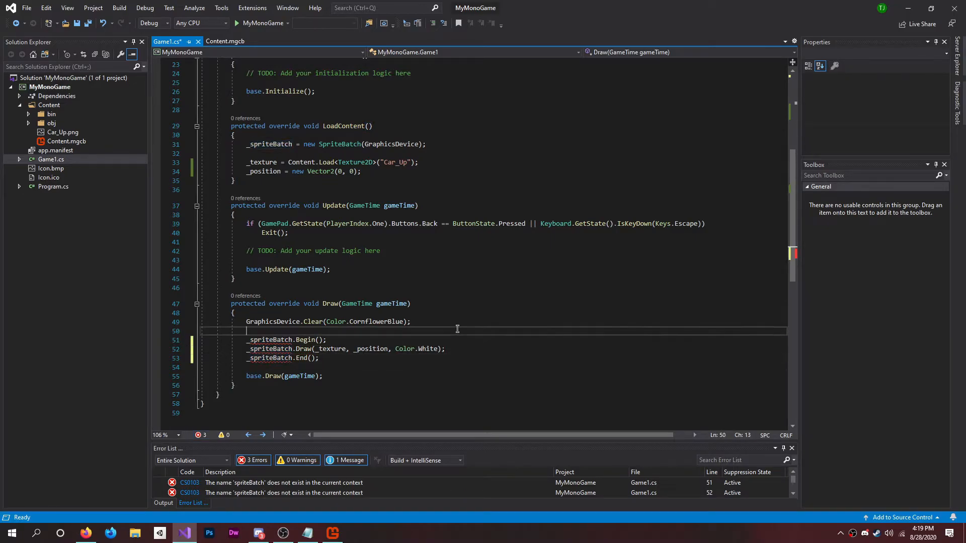
key("ctrl+s")
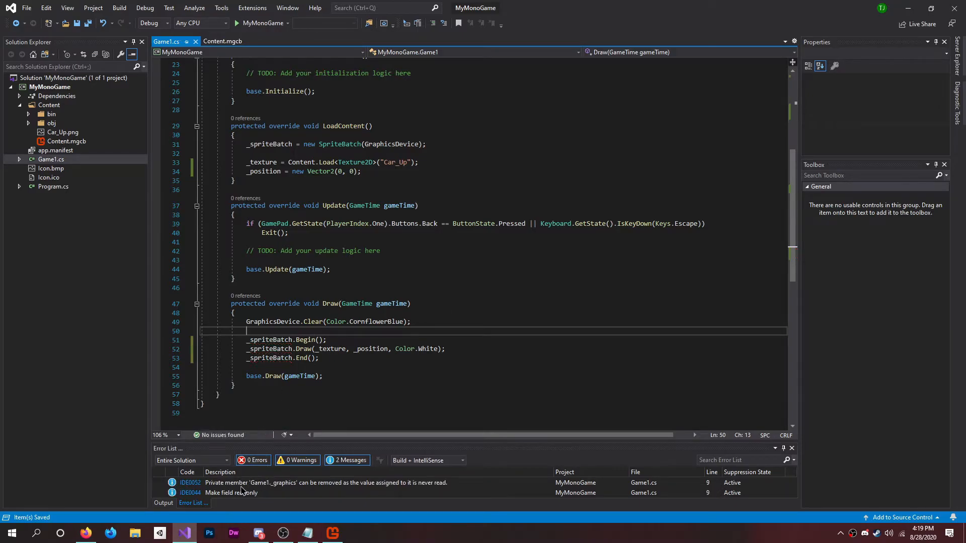
mouse_move(245, 493)
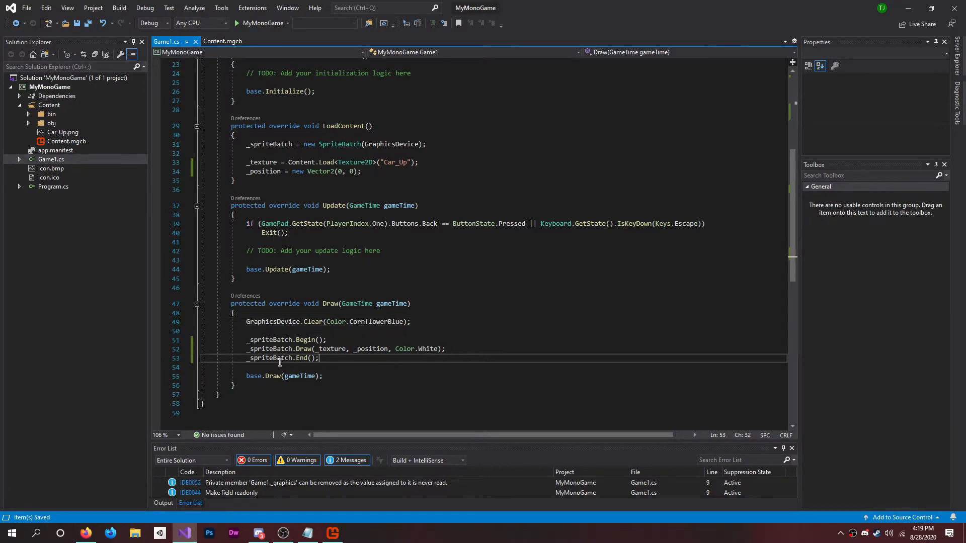
- Verify the _spriteBatch declaration and Draw line, then run the game showing the car
scroll("up", 3)
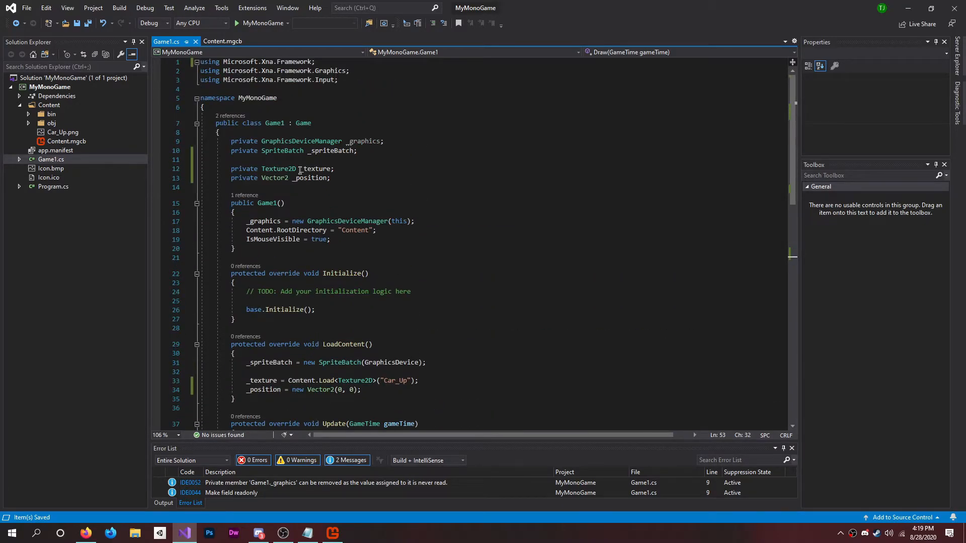
left_click(362, 150)
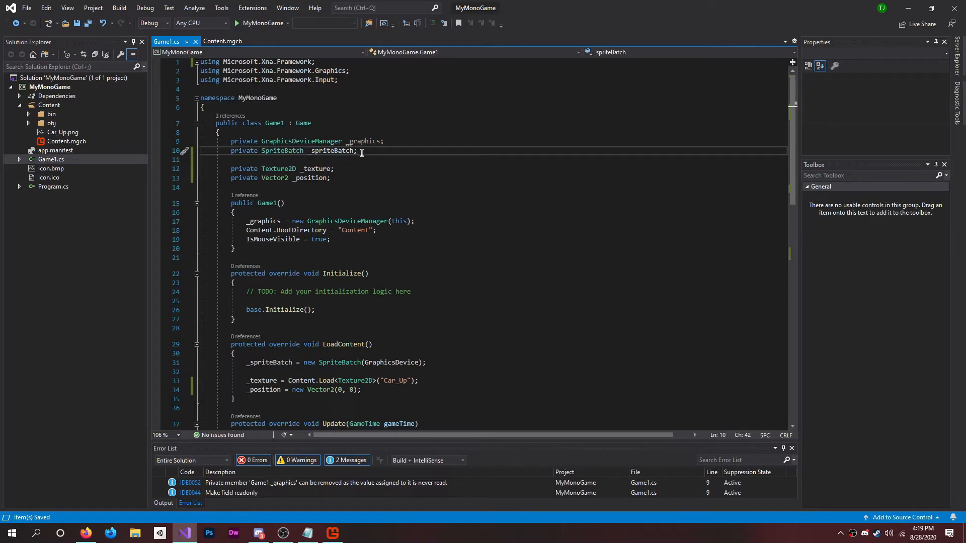
scroll("down", 3)
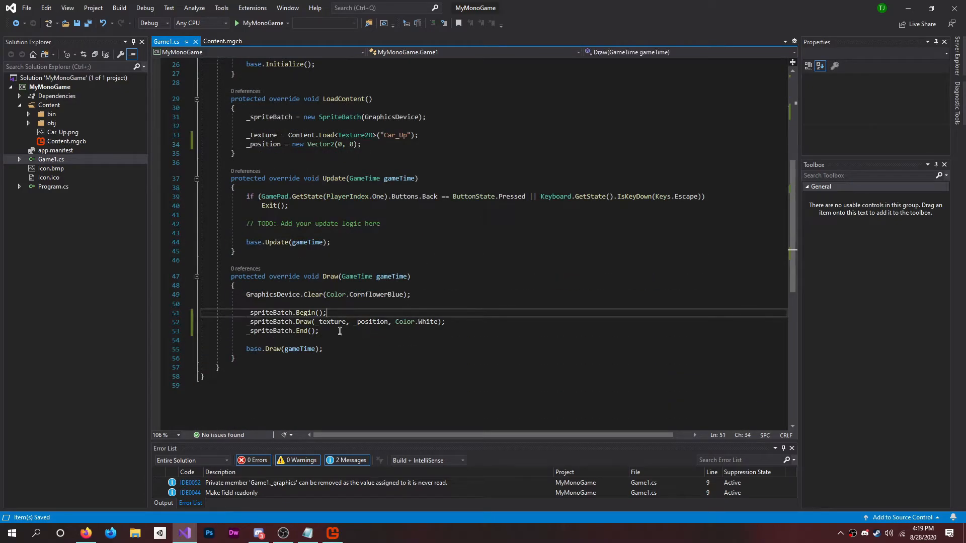
left_click(445, 321)
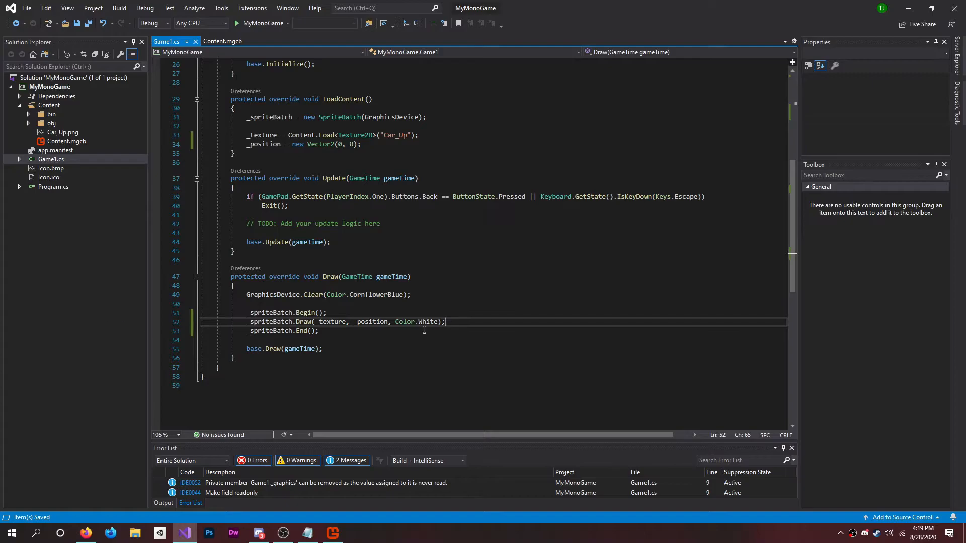
mouse_move(414, 257)
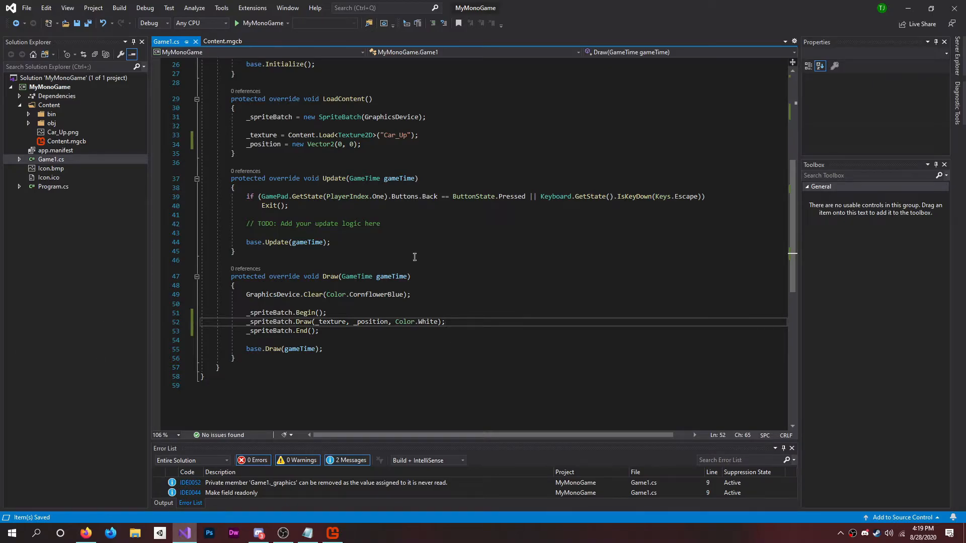
left_click(163, 503)
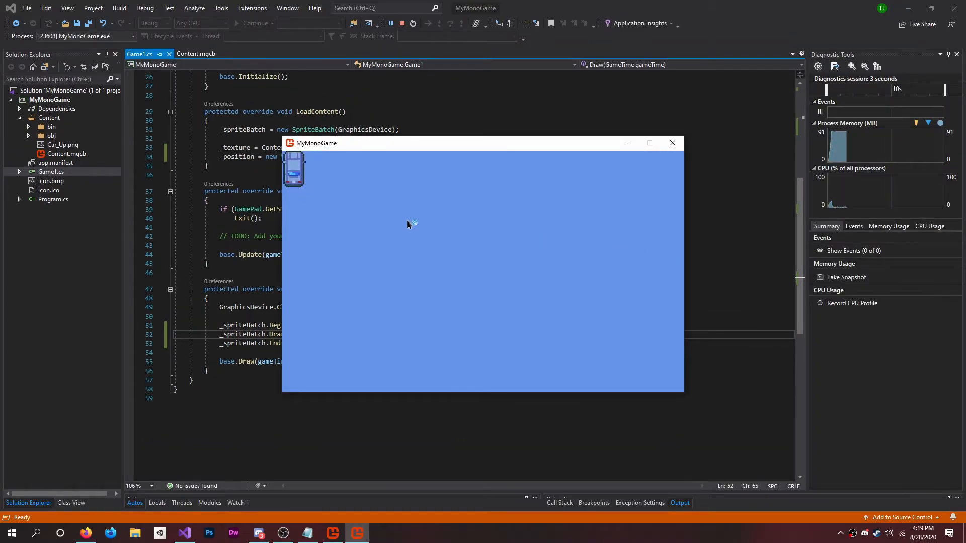
left_click(673, 143)
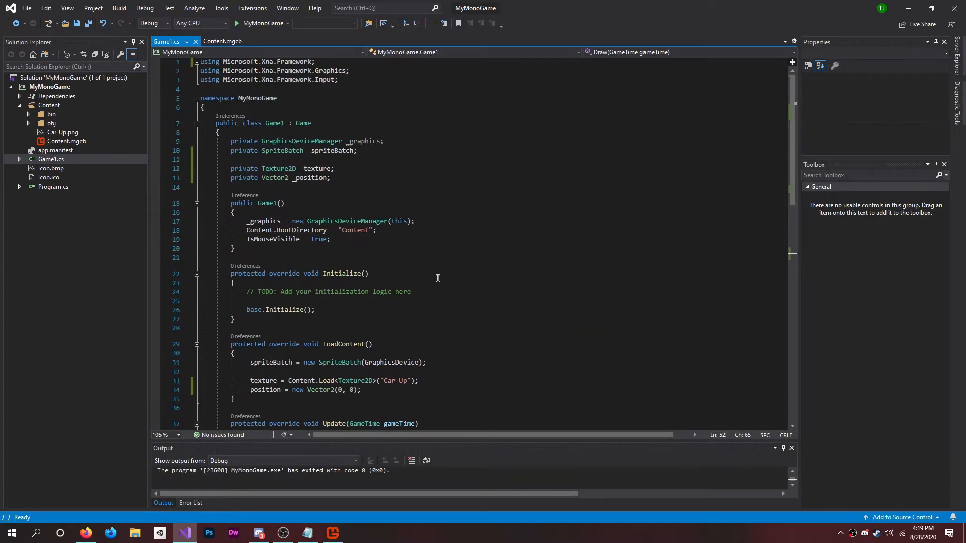
- Replace the GamePad/Escape exit block with if (Keyboard.GetState().IsKeyDown(Keys.W)) and an empty body
scroll("down", 3)
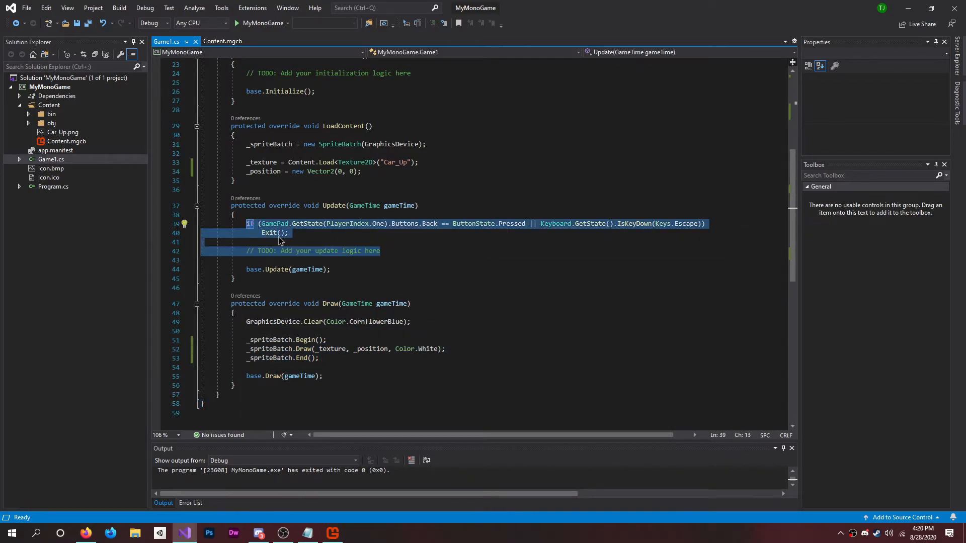
key("Delete")
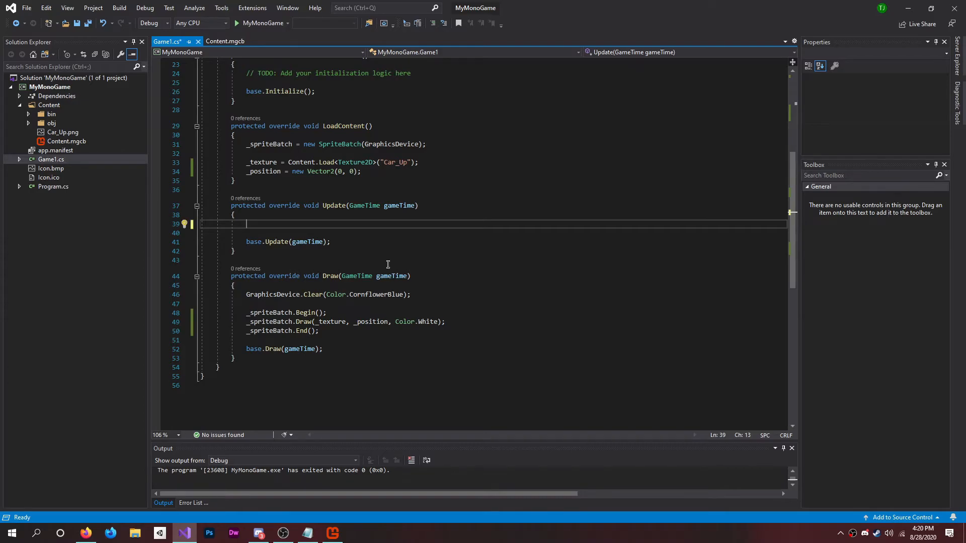
mouse_move(303, 226)
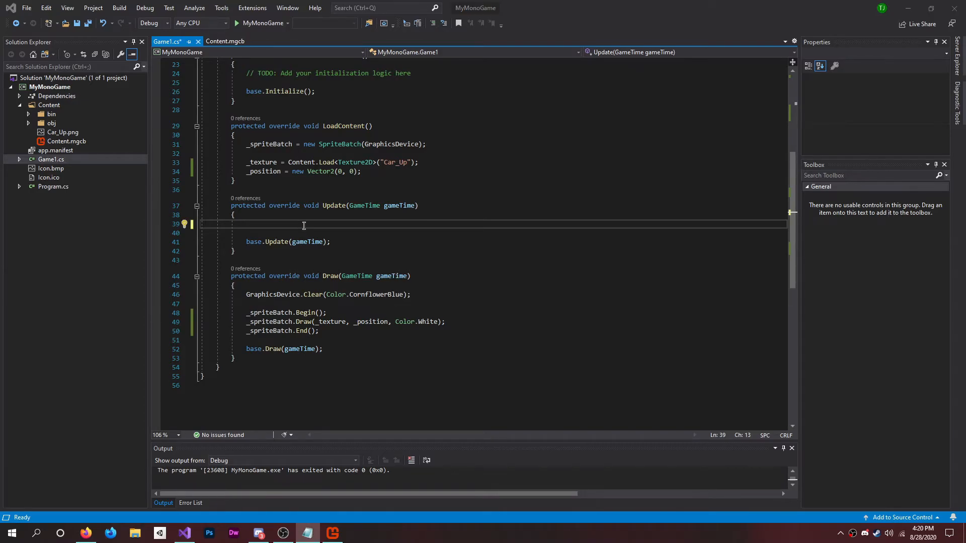
type("if (")
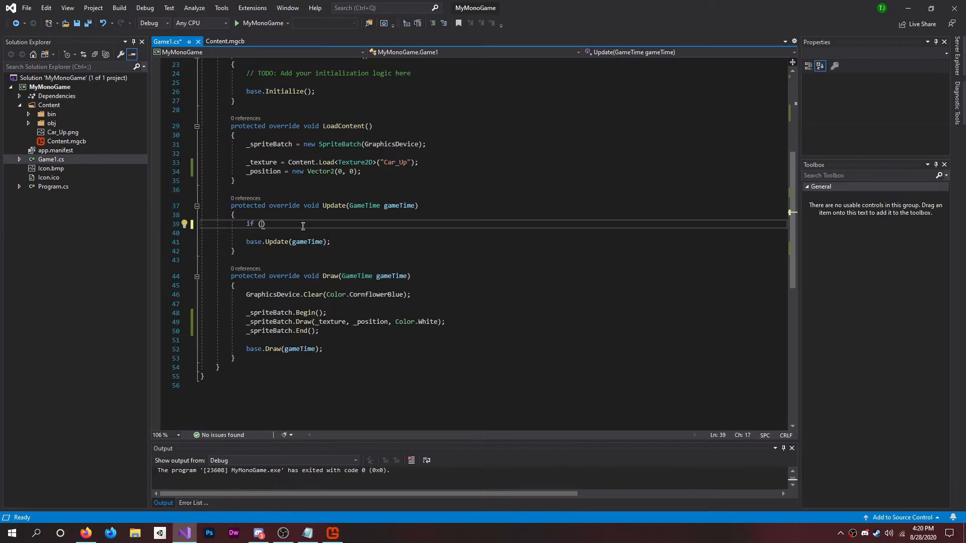
type("Keyboard")
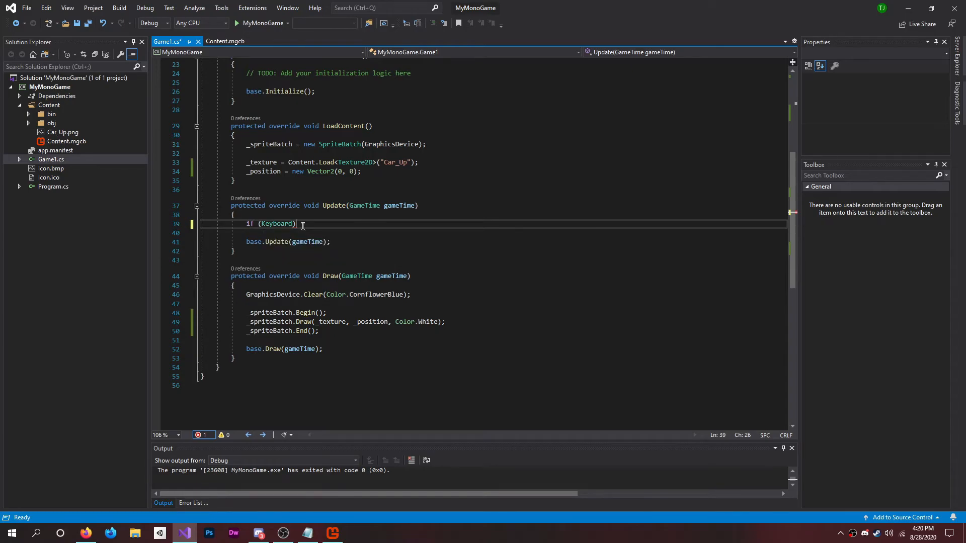
type("State")
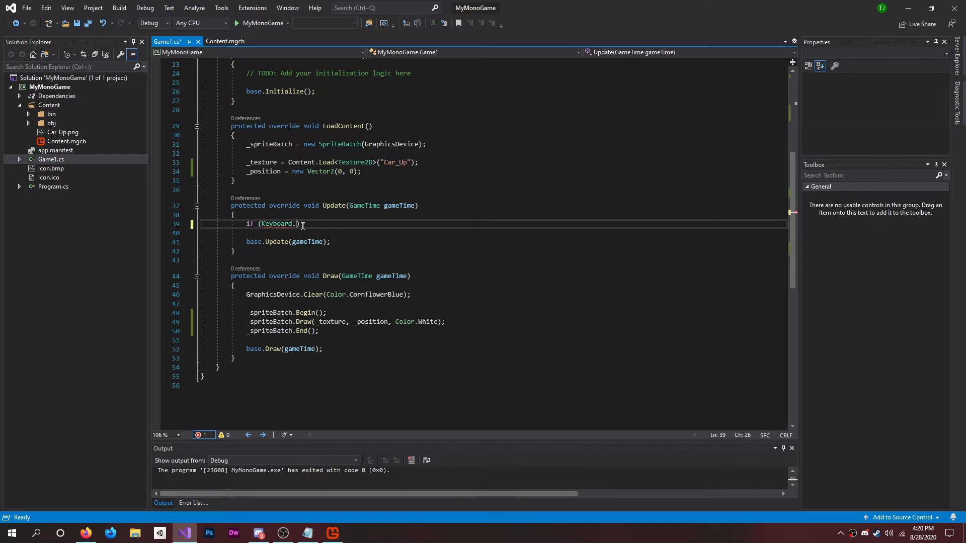
type("GetState")
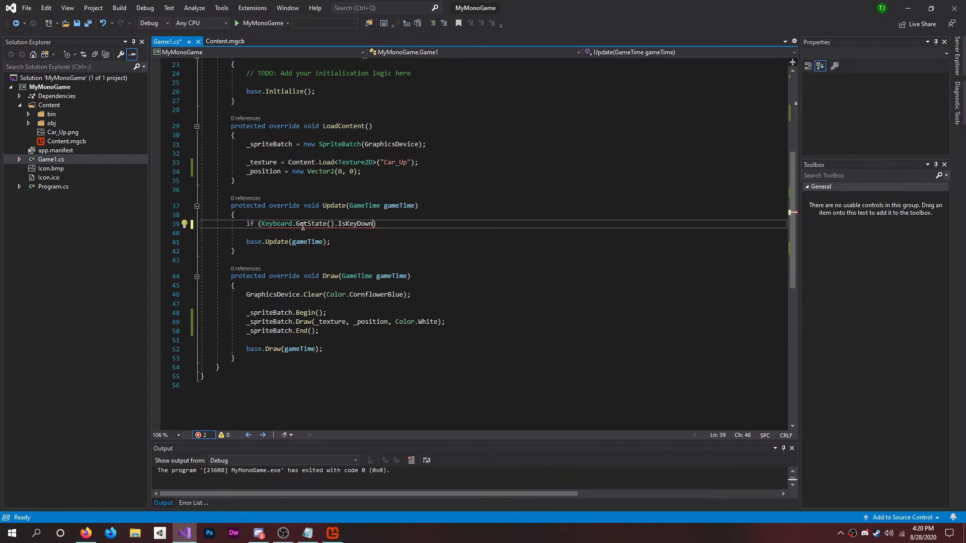
type("()")
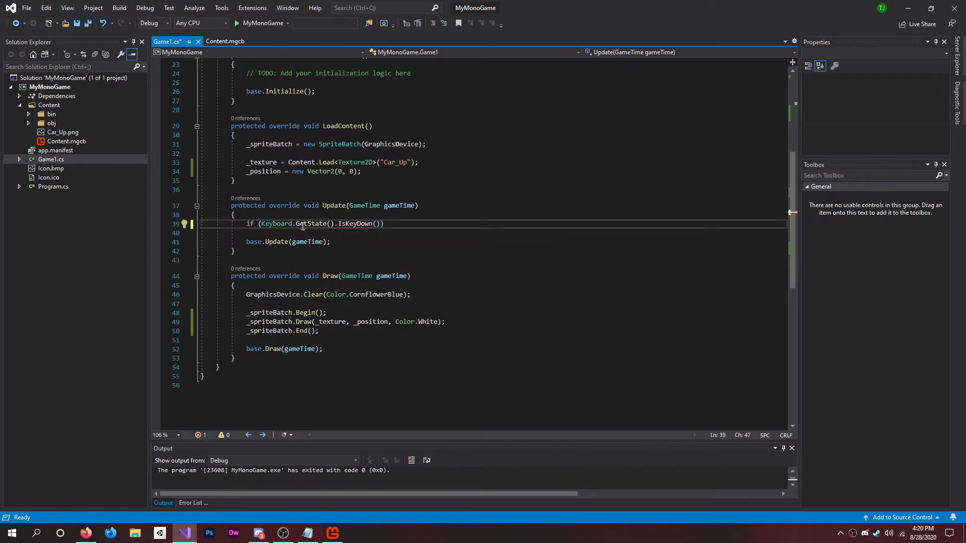
type("Key")
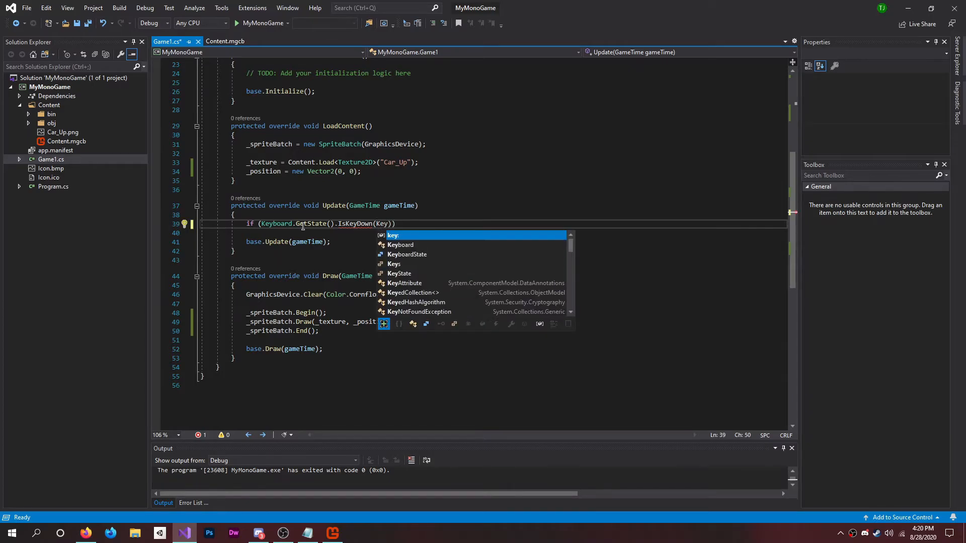
type("s.")
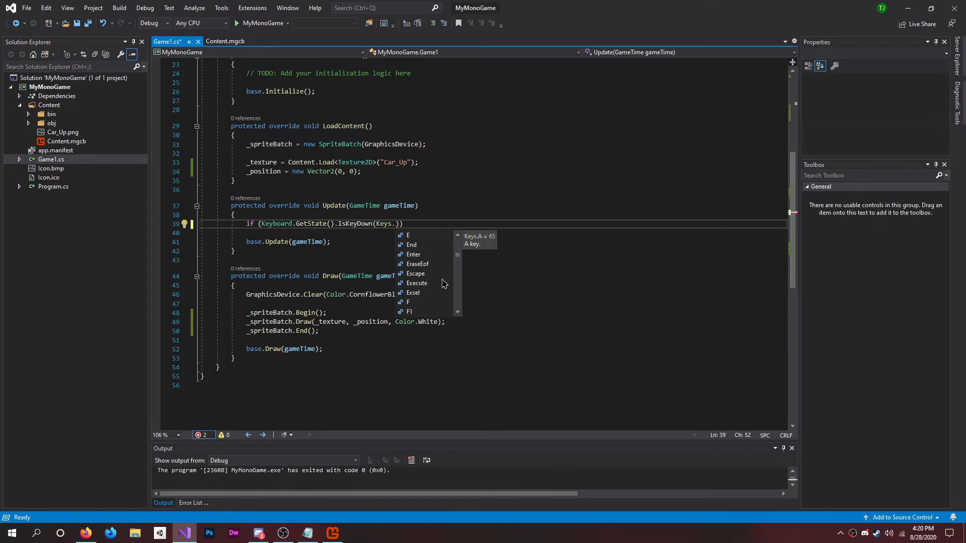
type("W")
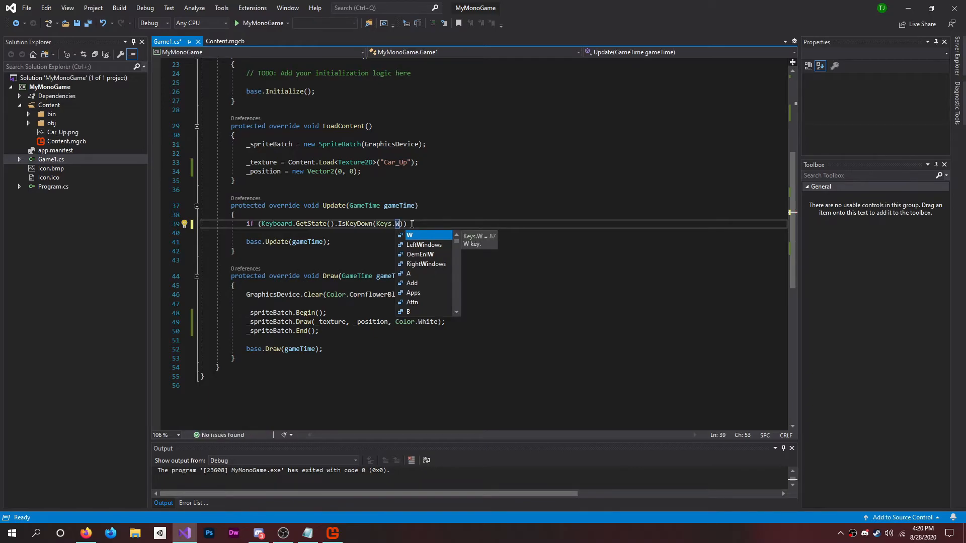
key("Enter")
type("{")
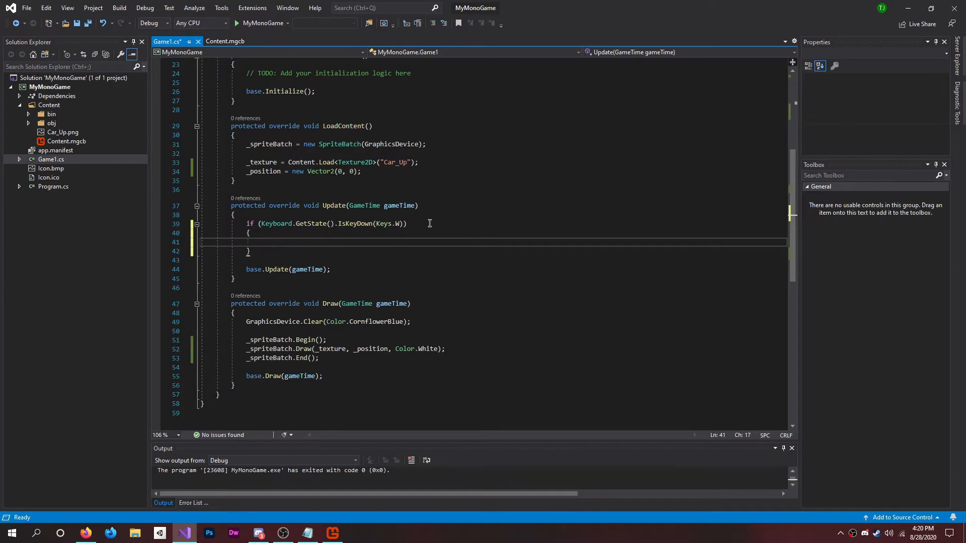
- Add _position.Y -= 1; inside the W-key if block
type("_position.Y -=")
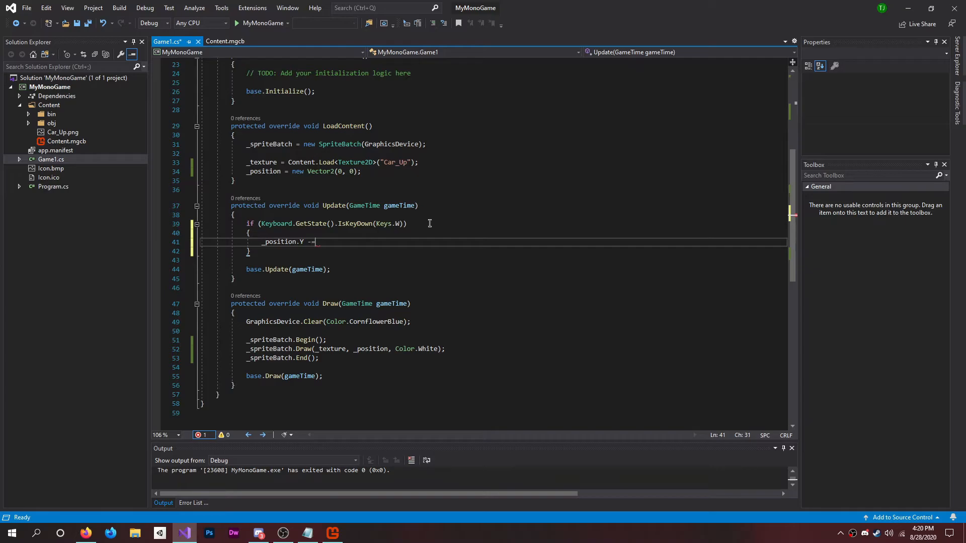
type("1;")
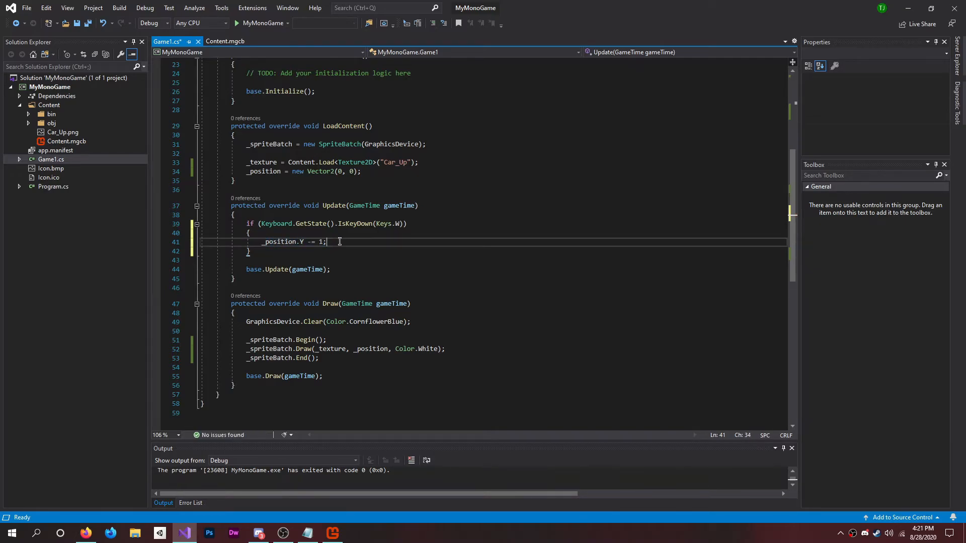
mouse_move(309, 242)
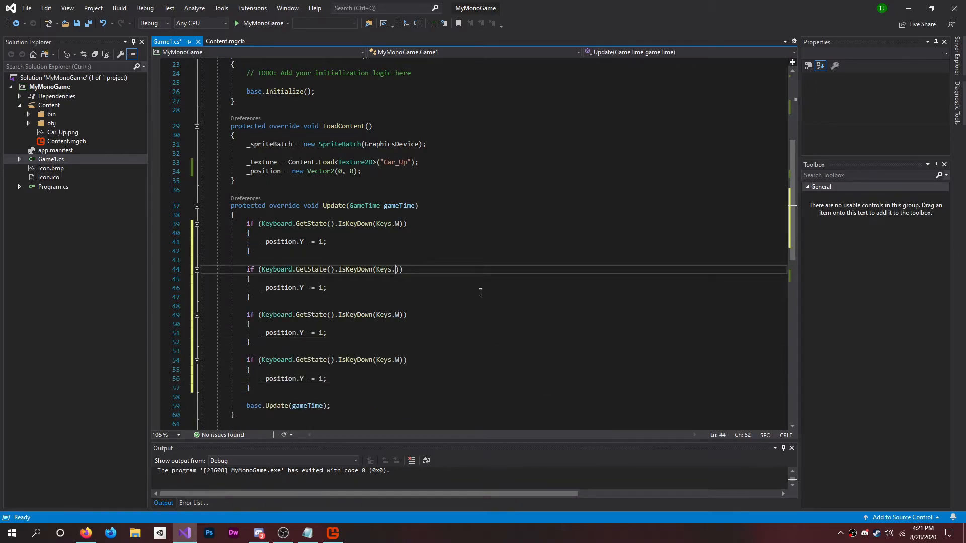
- Adapt copied W blocks into Keys.S (Y += 1), Keys.A (X -= 1), Keys.D (X += 1), then save
type("S")
left_click(506, 287)
type("+")
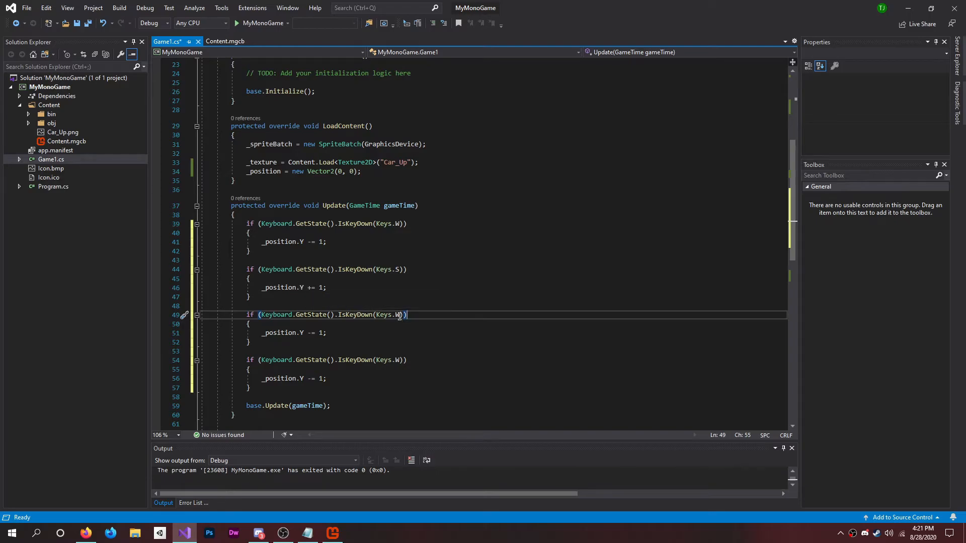
type("A")
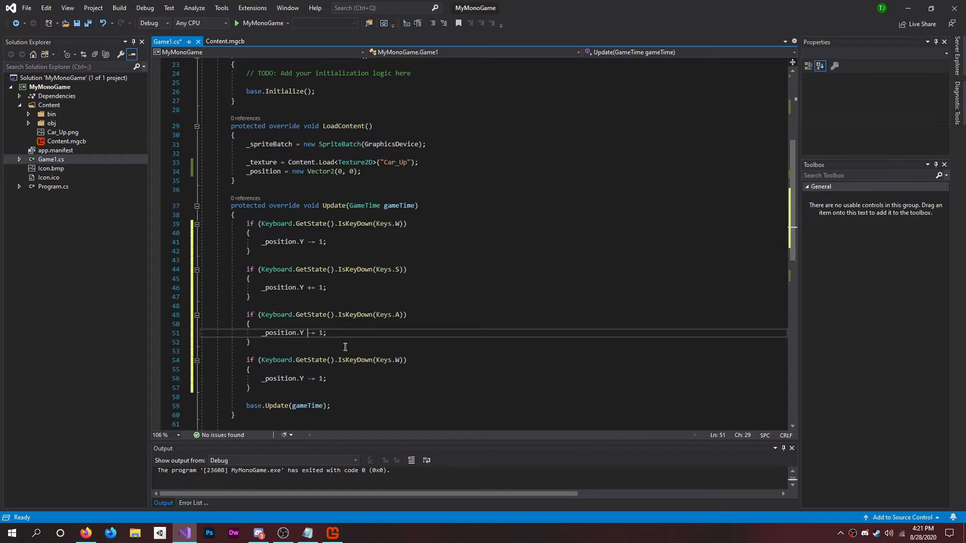
type("X")
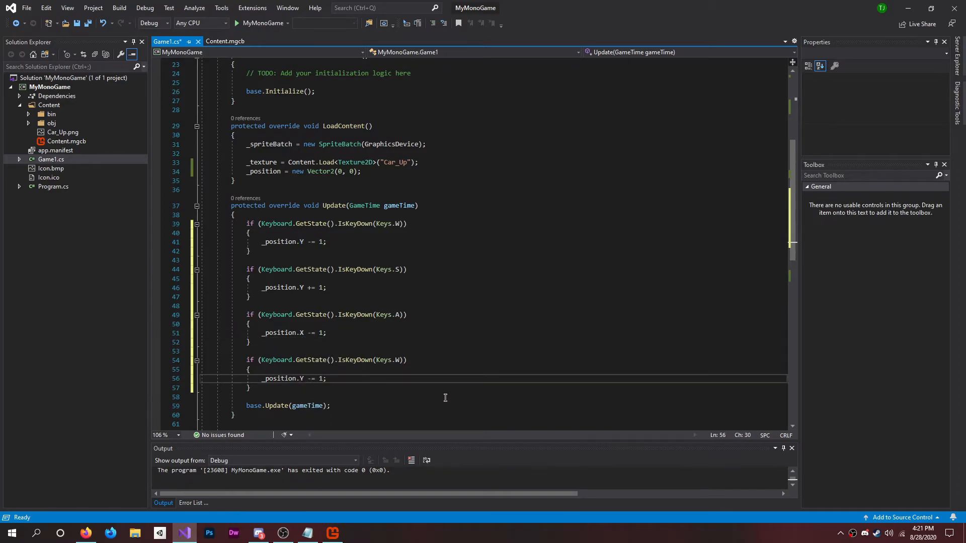
type("X")
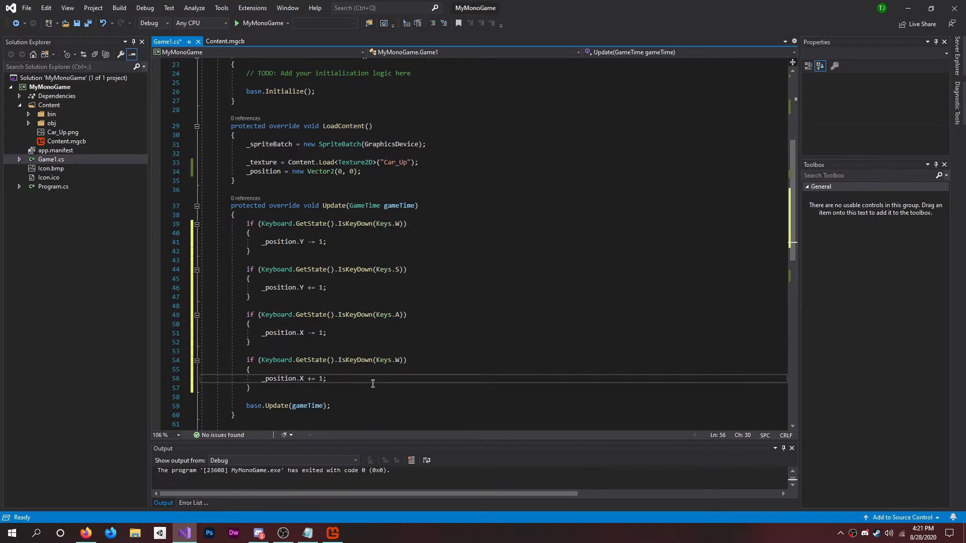
left_click(401, 359)
type("D")
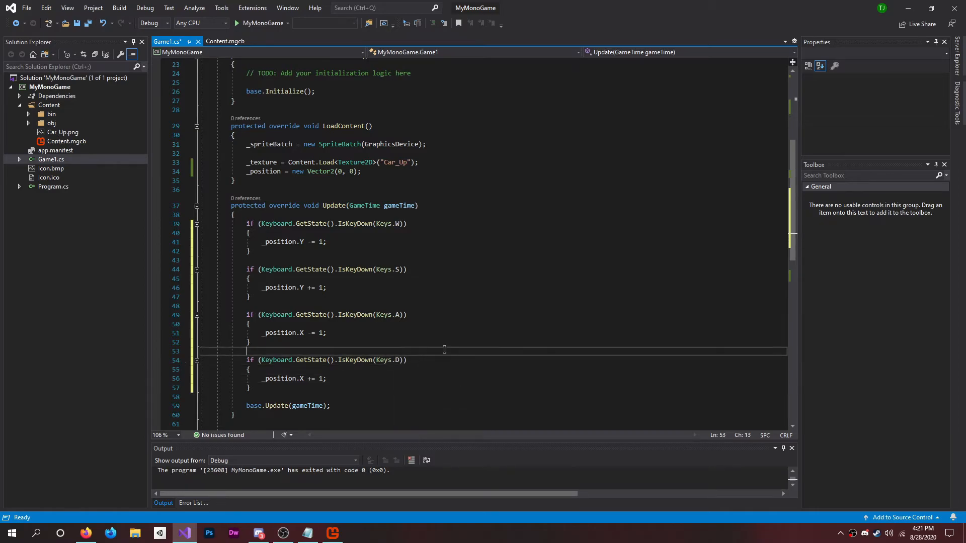
key("ctrl+s")
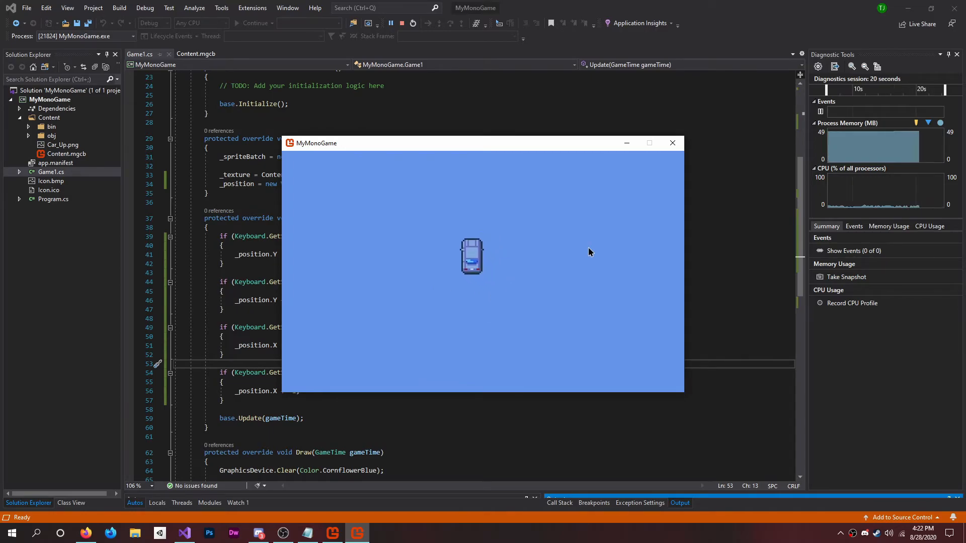
- Drive the car around the running game window with the movement keys
key("Up")
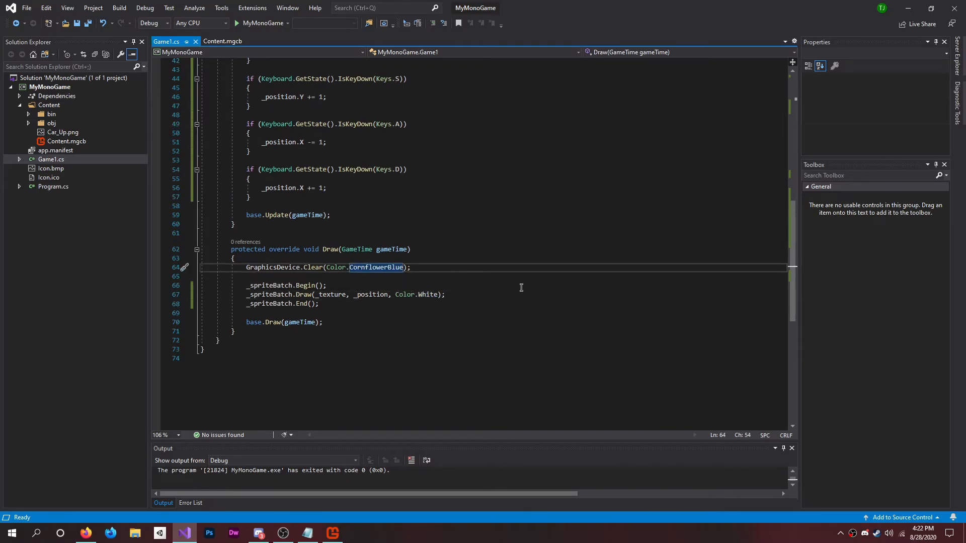
- Replace CornflowerBlue with SlateGray in the GraphicsDevice.Clear call
key("Delete")
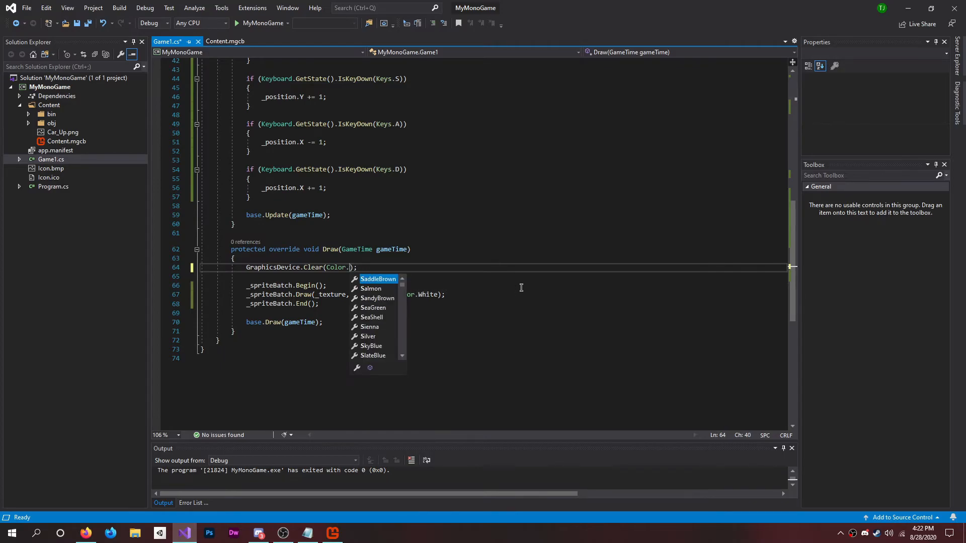
type("SlateGr")
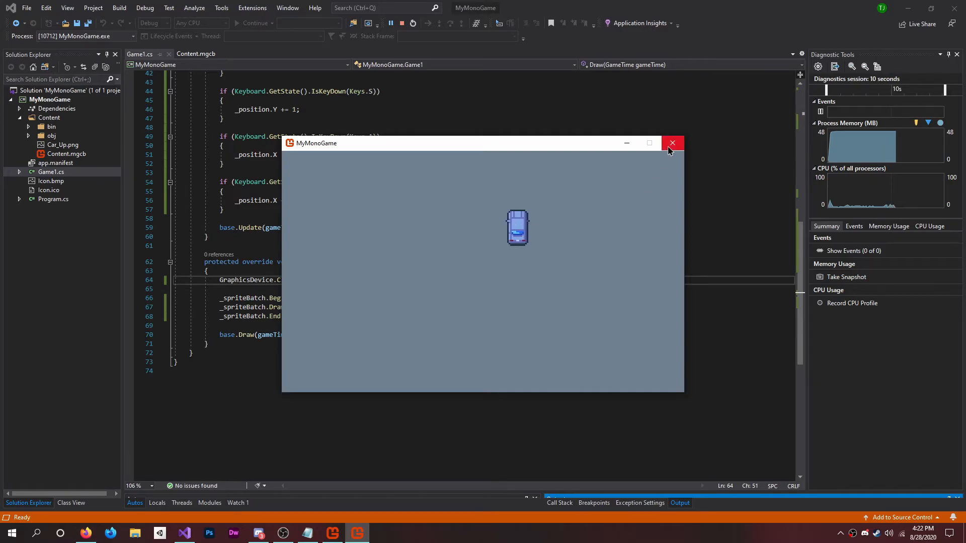
- Close the slate-gray game window after checking the background
left_click(672, 143)
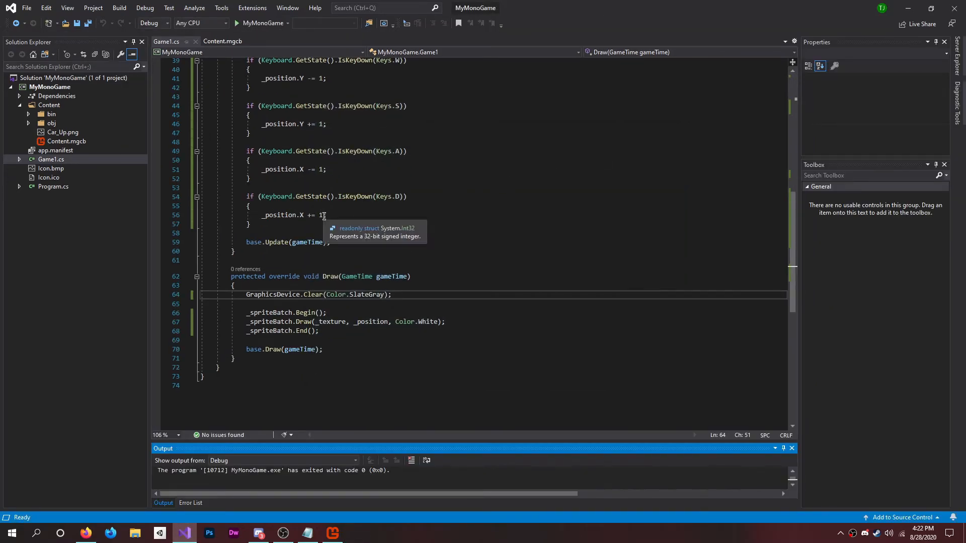
- Scroll up to the movement checks and place the cursor on the D check's speed value
scroll("up", 3)
type("5")
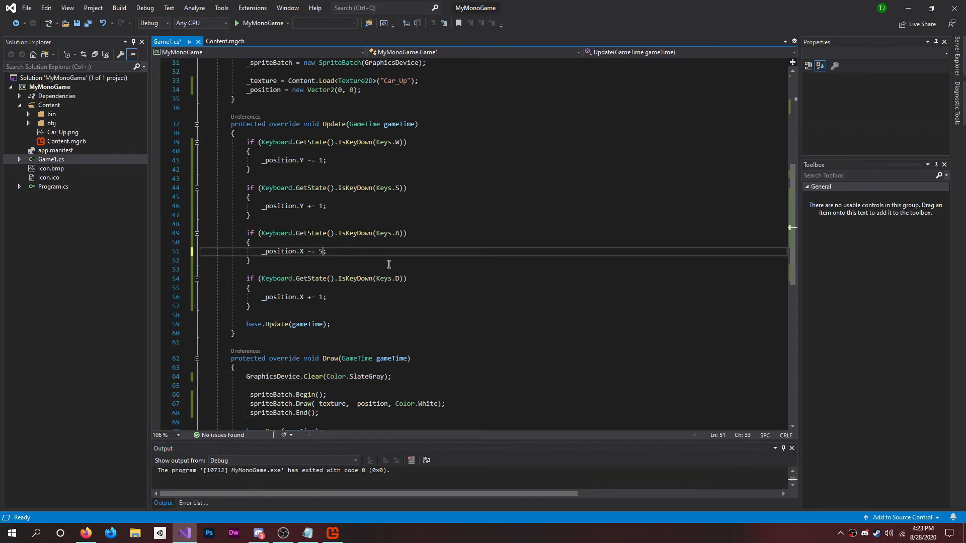
left_click(398, 296)
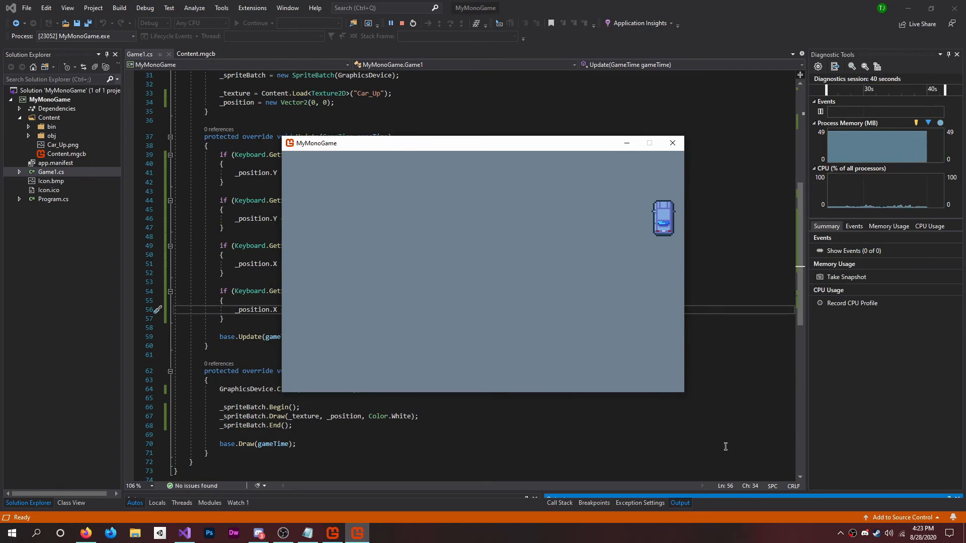
mouse_move(766, 344)
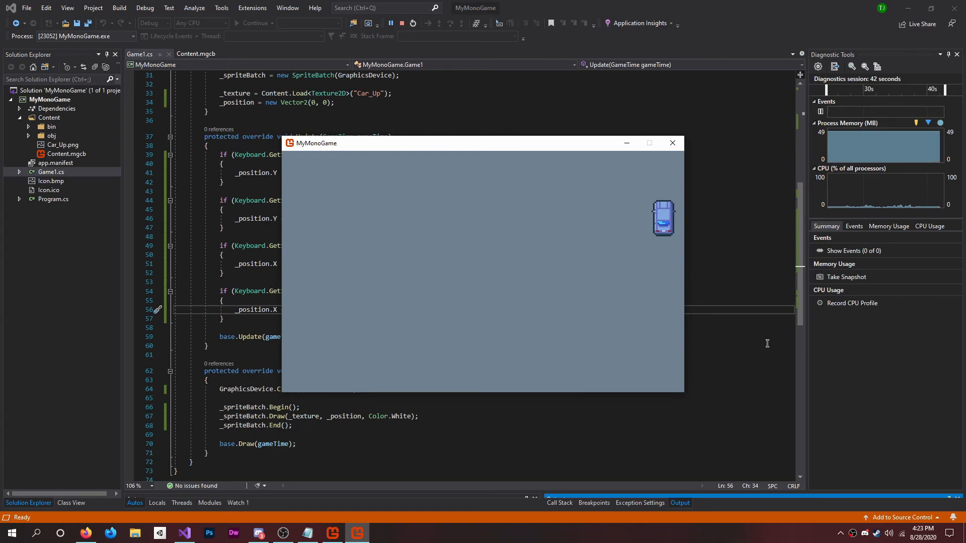